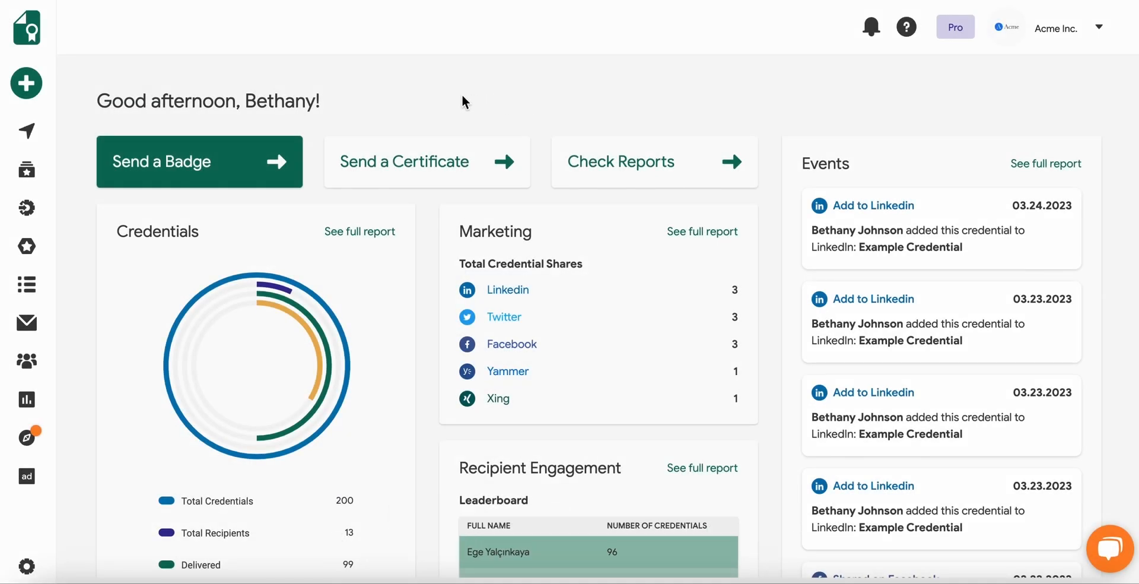
Create a new credential campaign named Example Course, toggling Make Private on and back off.
{"action": "left_click", "coordinate": [26, 83]}
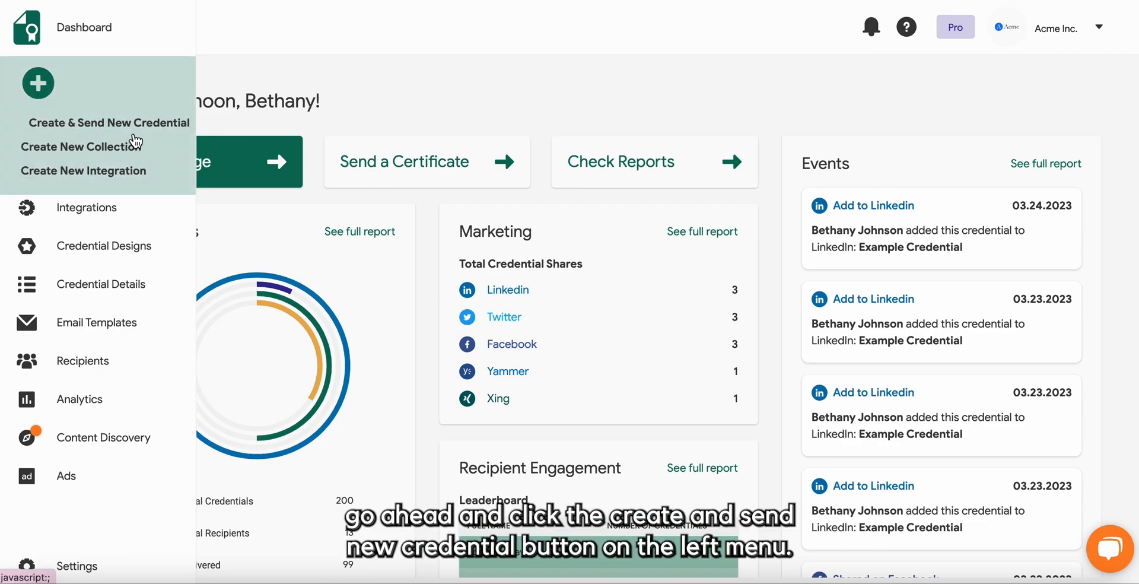
{"action": "mouse_move", "coordinate": [174, 134]}
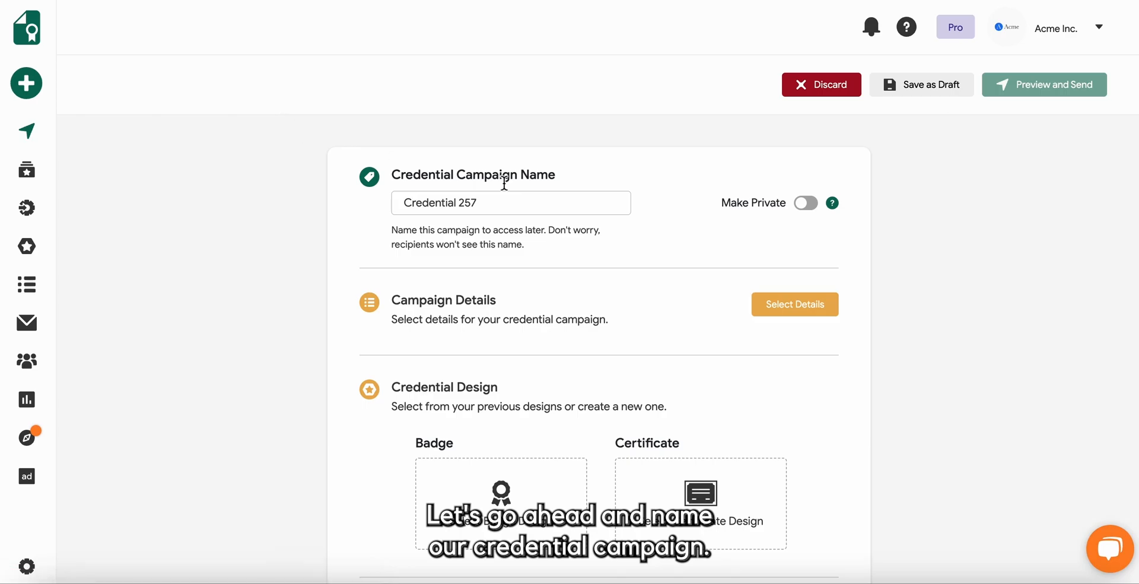
{"action": "type", "text": "Example Course"}
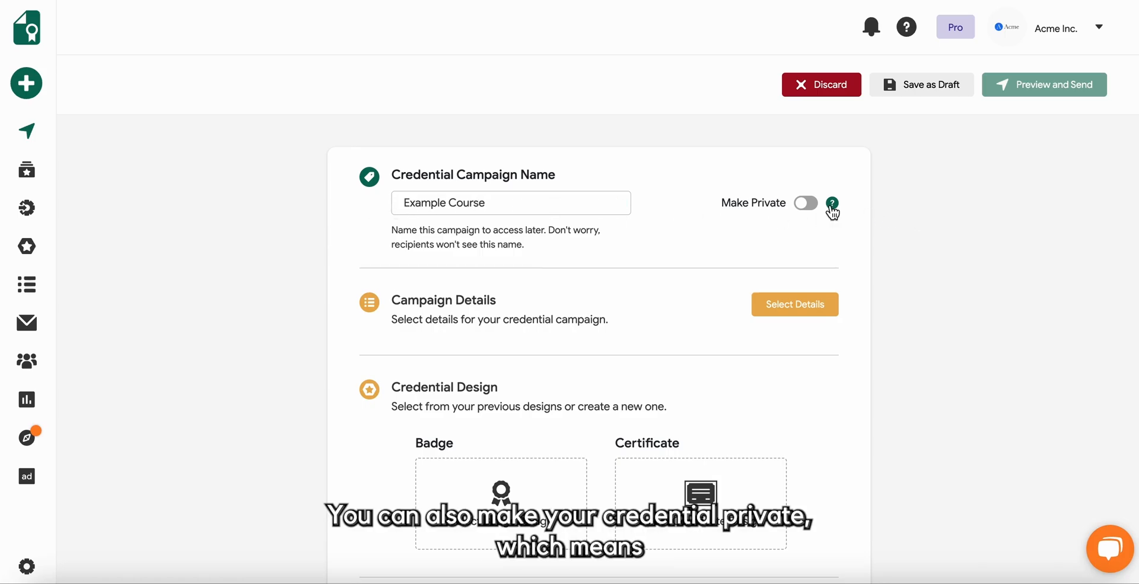
{"action": "left_click", "coordinate": [805, 202]}
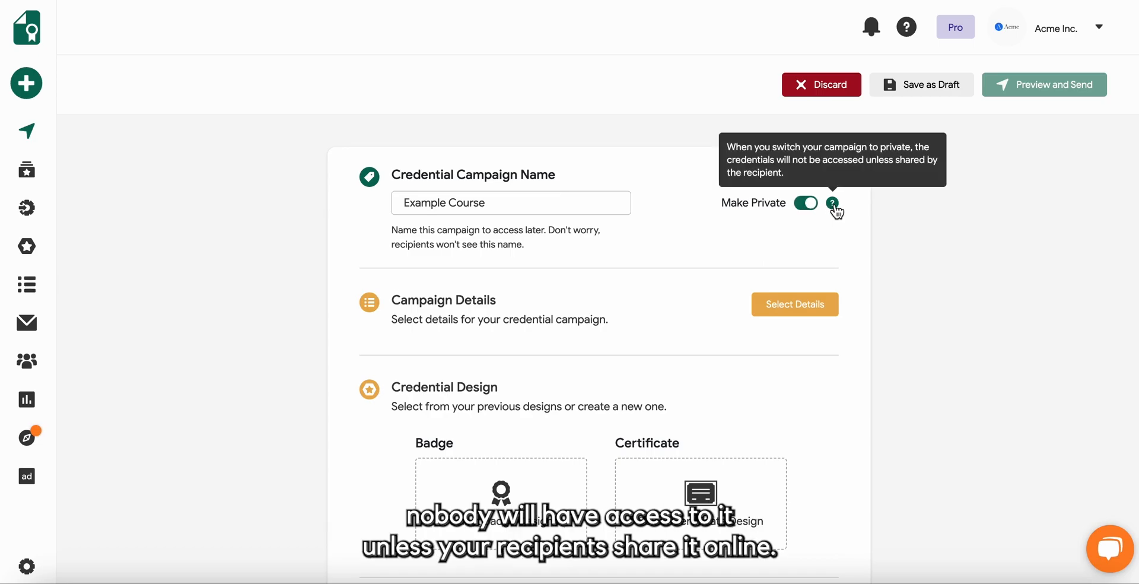
{"action": "left_click", "coordinate": [805, 202]}
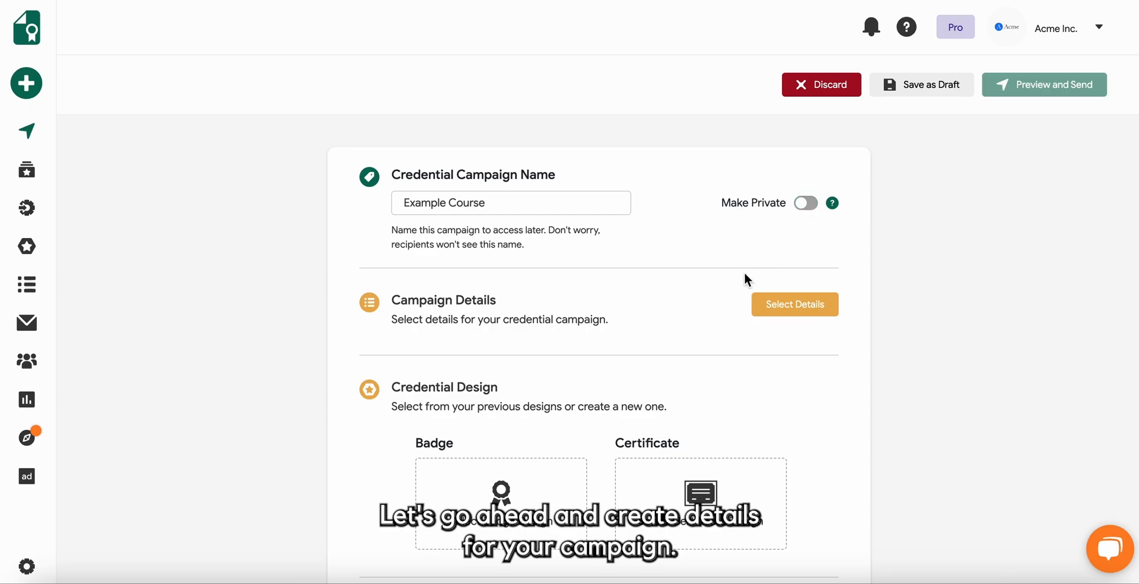
{"action": "left_click", "coordinate": [794, 304]}
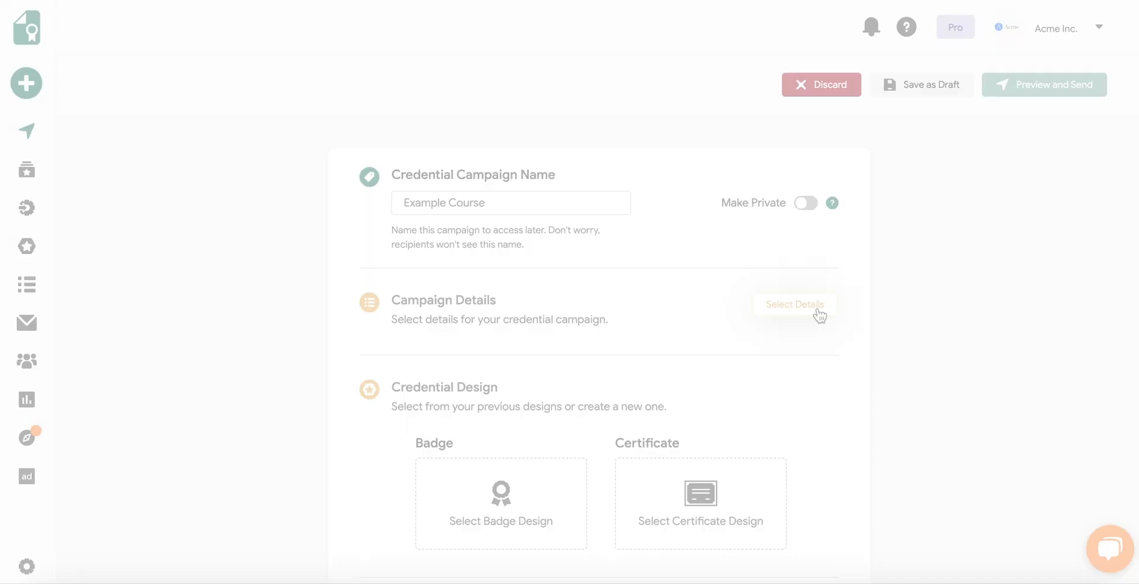
Set the credential type to Online Course and enter the title Example Badge.
{"action": "left_click", "coordinate": [793, 304]}
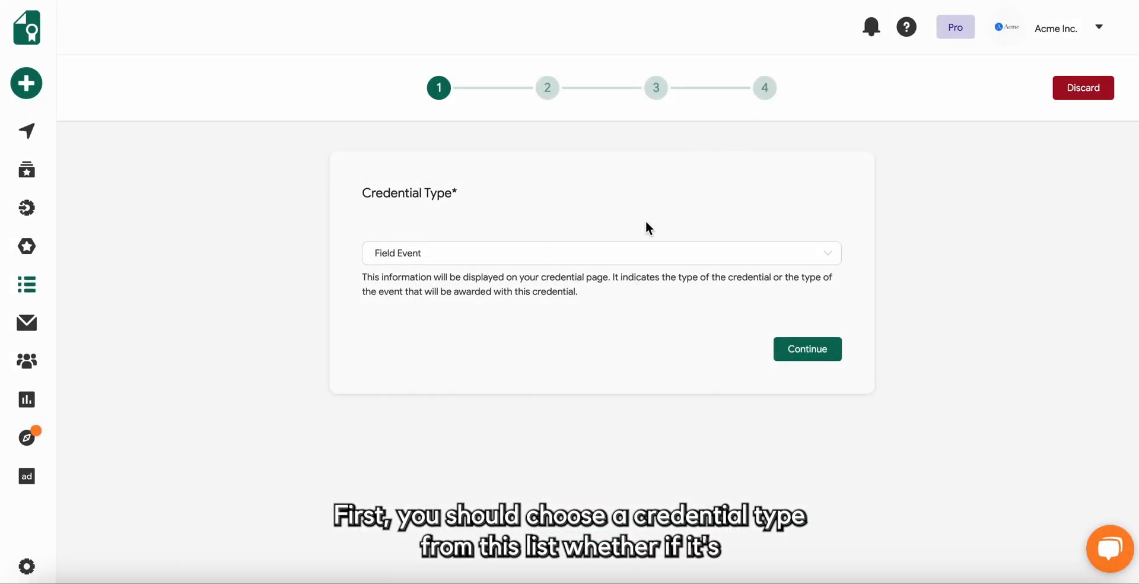
{"action": "left_click", "coordinate": [601, 253]}
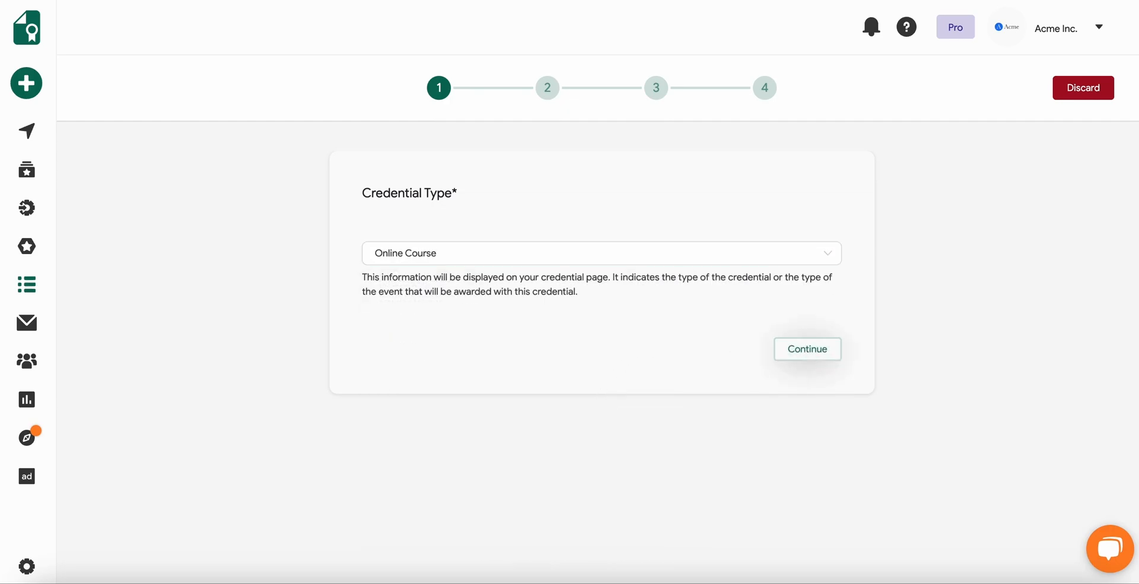
{"action": "left_click", "coordinate": [806, 348]}
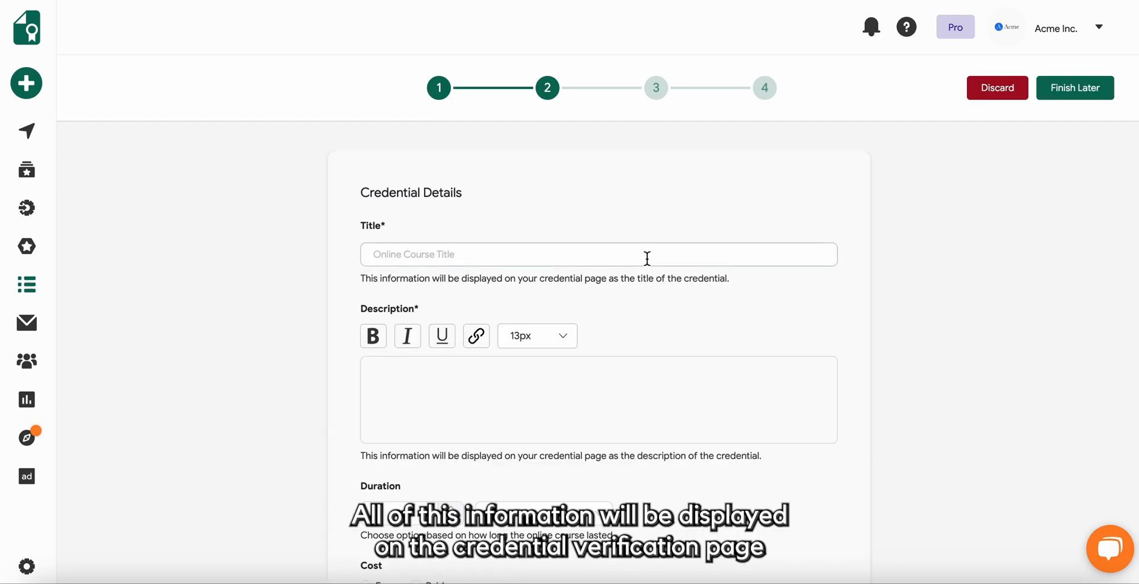
{"action": "left_click", "coordinate": [598, 254]}
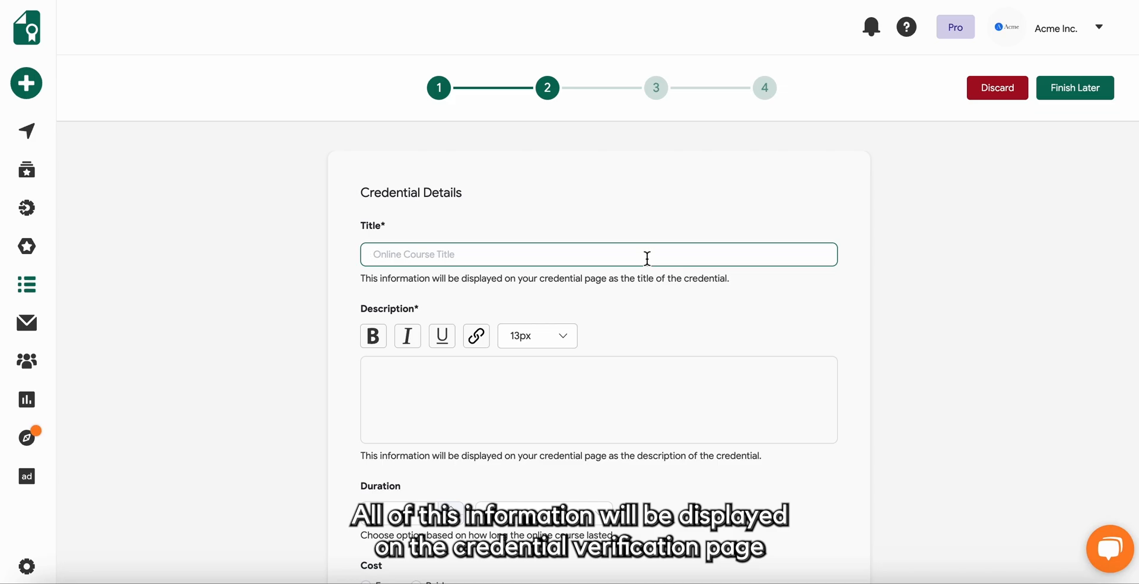
{"action": "type", "text": "Example Badge"}
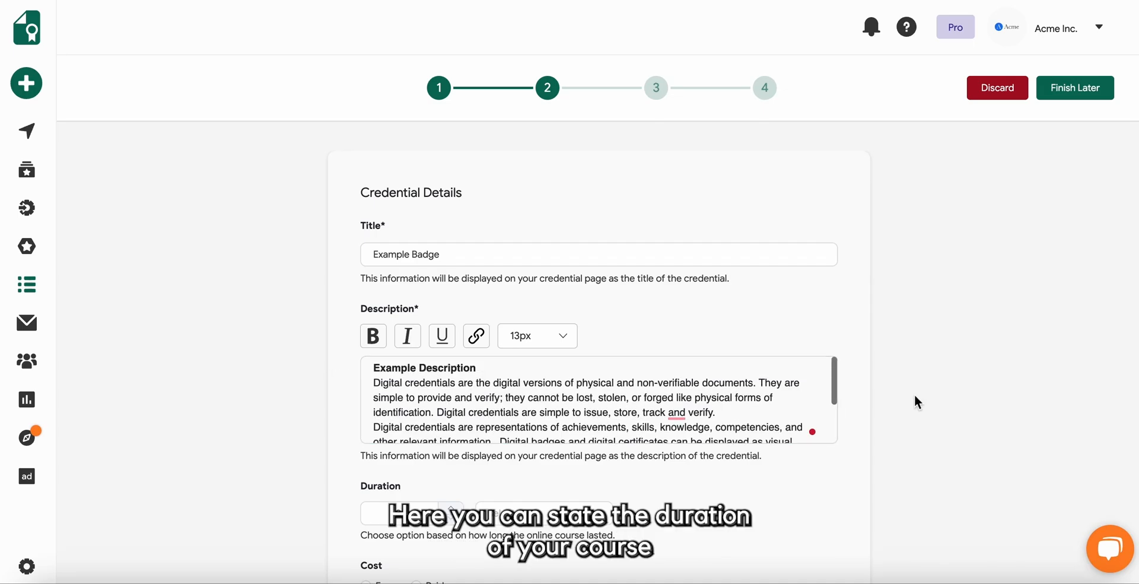
Set the course duration to 4 weeks and the expiry date to 03.02.2025.
{"action": "scroll", "scroll_direction": "down", "scroll_amount": 3}
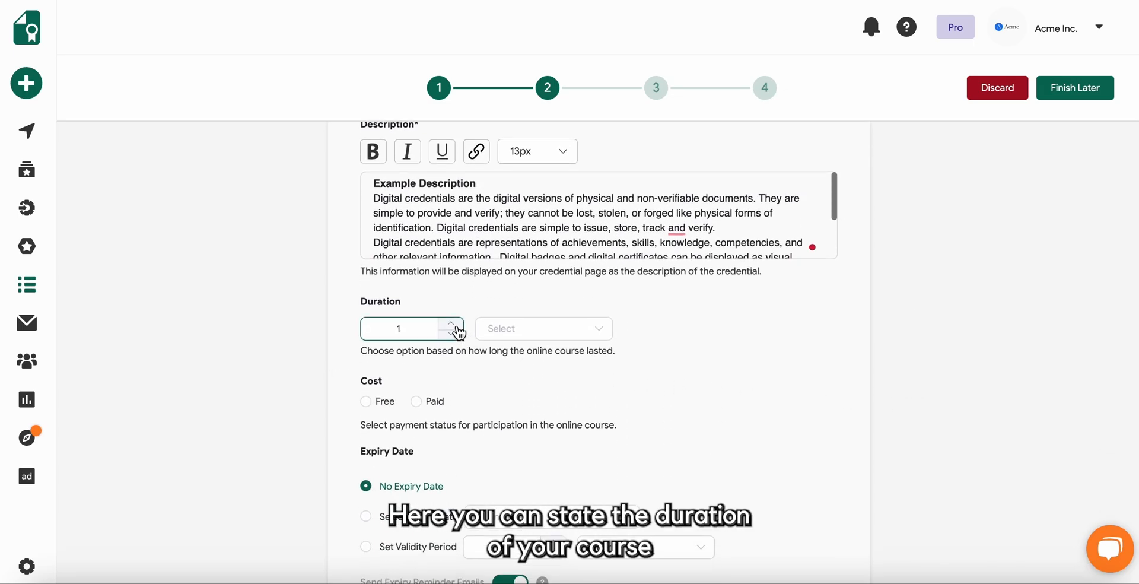
{"action": "left_click", "coordinate": [542, 329]}
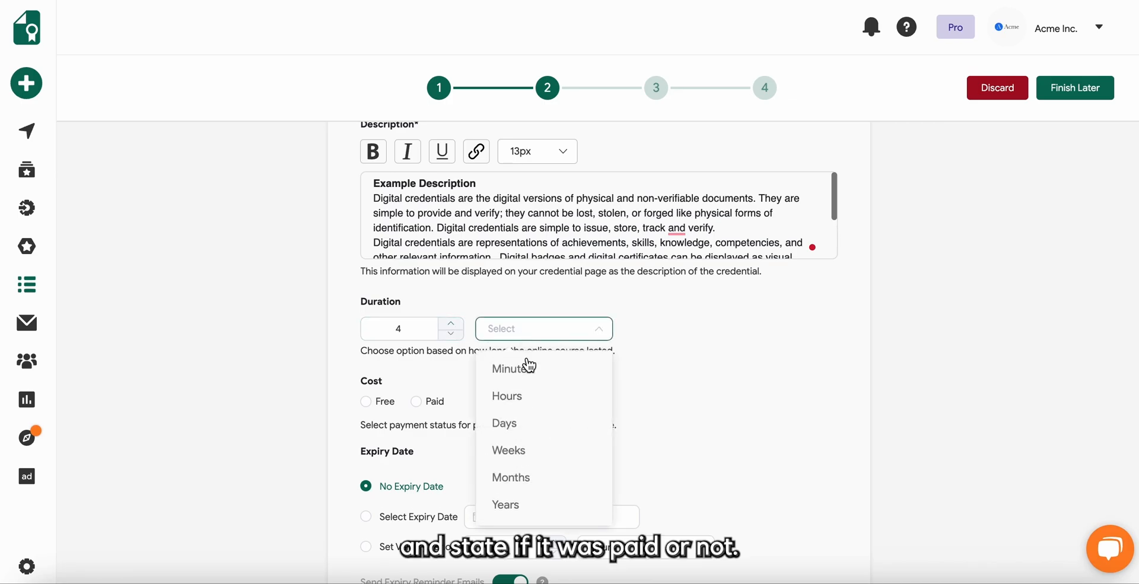
{"action": "left_click", "coordinate": [508, 450]}
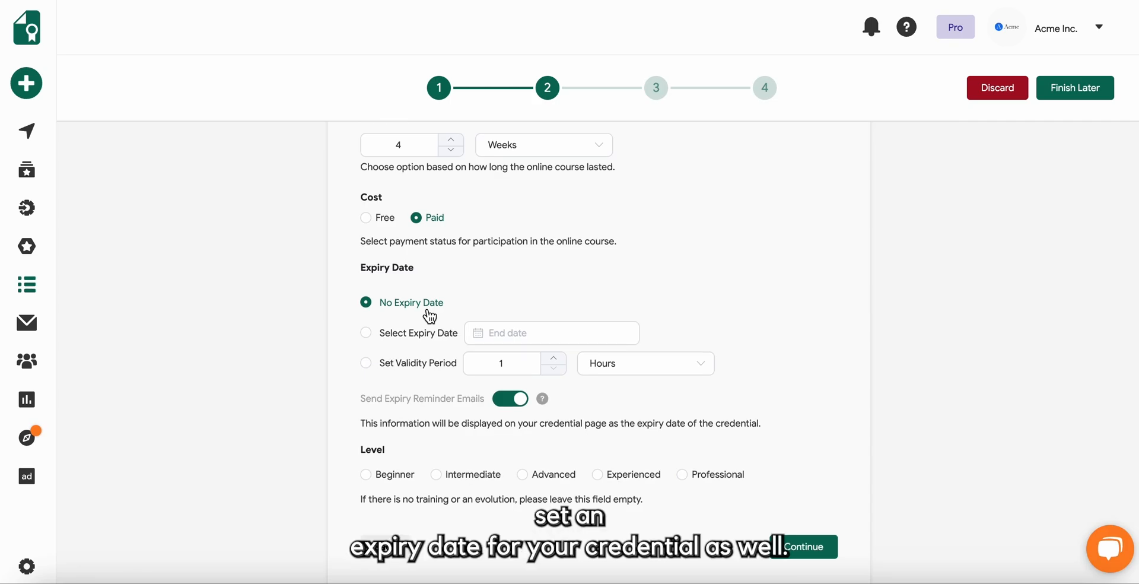
{"action": "mouse_move", "coordinate": [401, 370]}
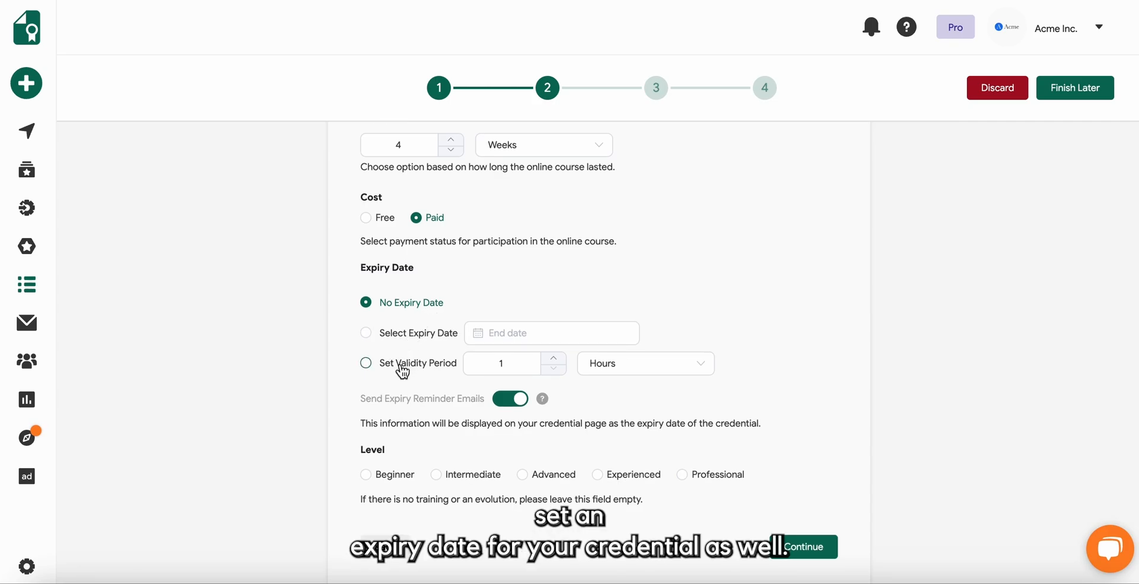
{"action": "left_click", "coordinate": [366, 333]}
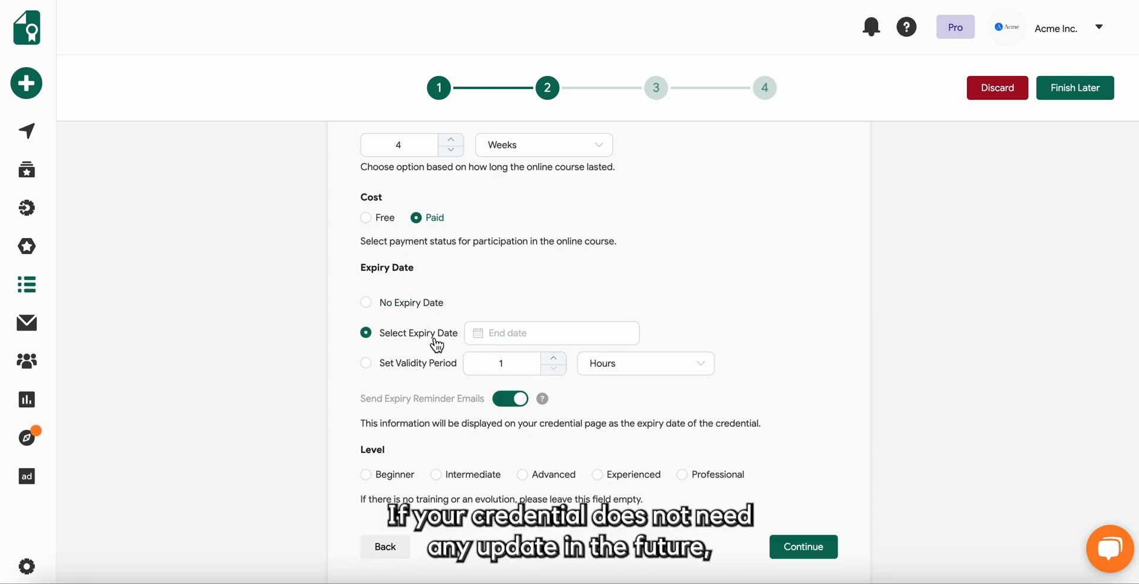
{"action": "left_click", "coordinate": [551, 332]}
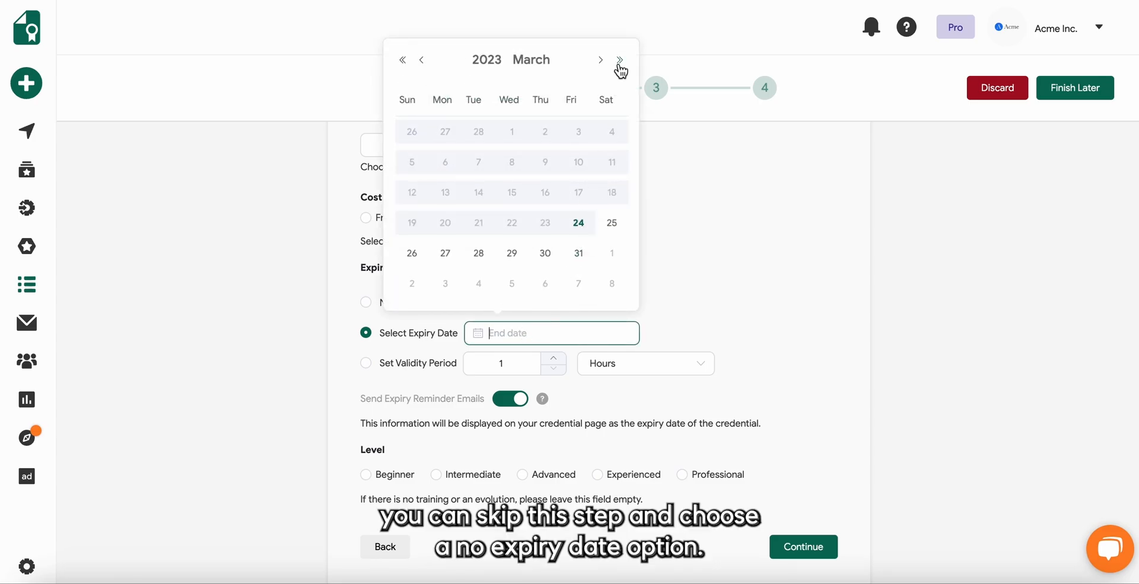
{"action": "left_click", "coordinate": [619, 59]}
{"action": "type", "text": "03.02.2025"}
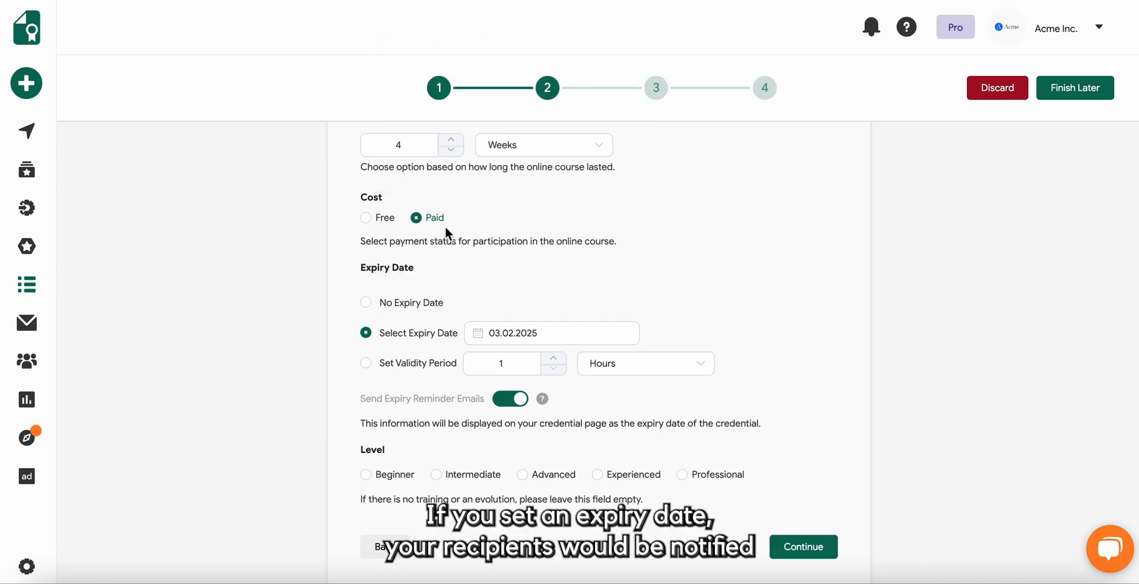
Keep expiry reminder emails on and set the credential level to Professional.
{"action": "left_click", "coordinate": [511, 396]}
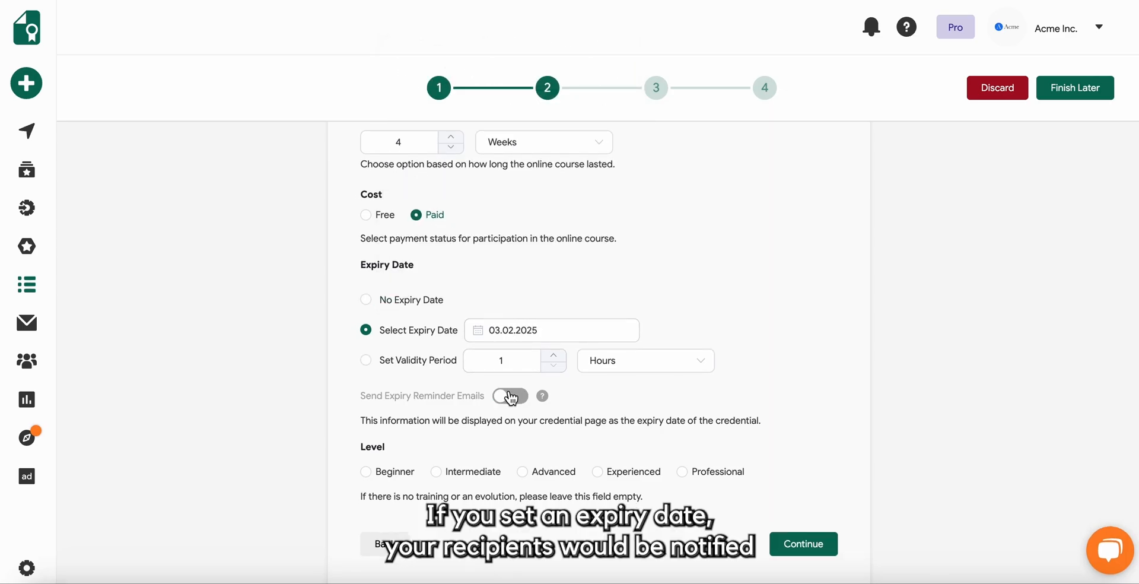
{"action": "left_click", "coordinate": [511, 395]}
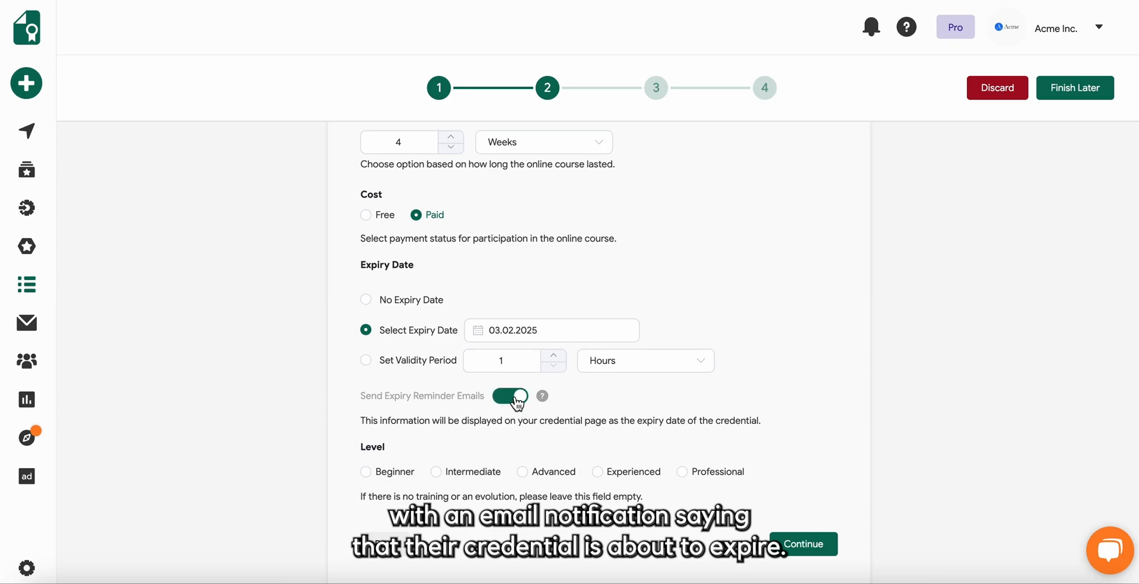
{"action": "mouse_move", "coordinate": [542, 396]}
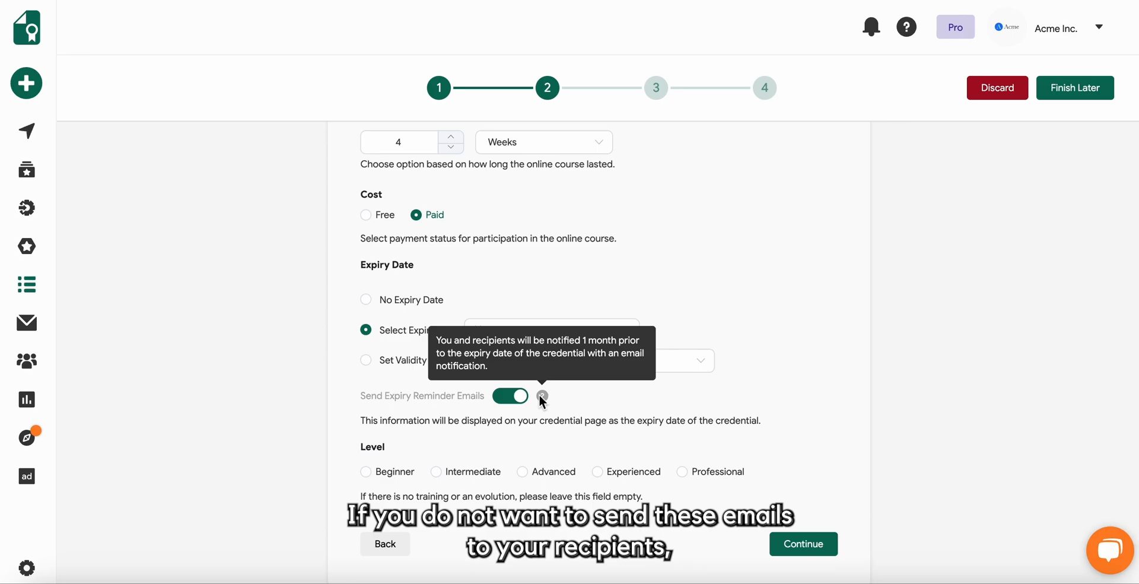
{"action": "mouse_move", "coordinate": [596, 406]}
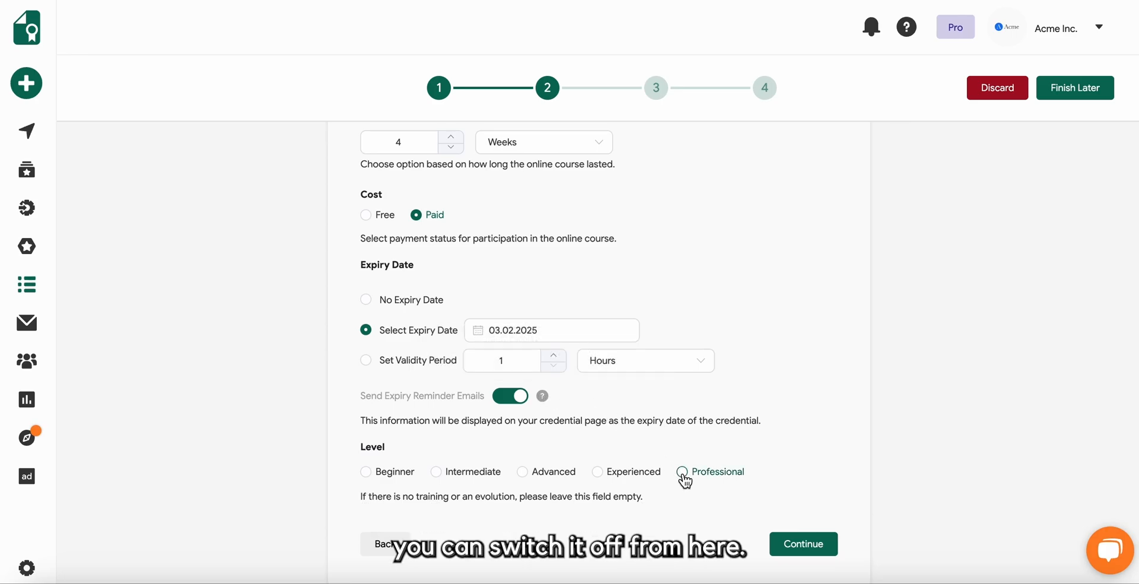
{"action": "left_click", "coordinate": [680, 471]}
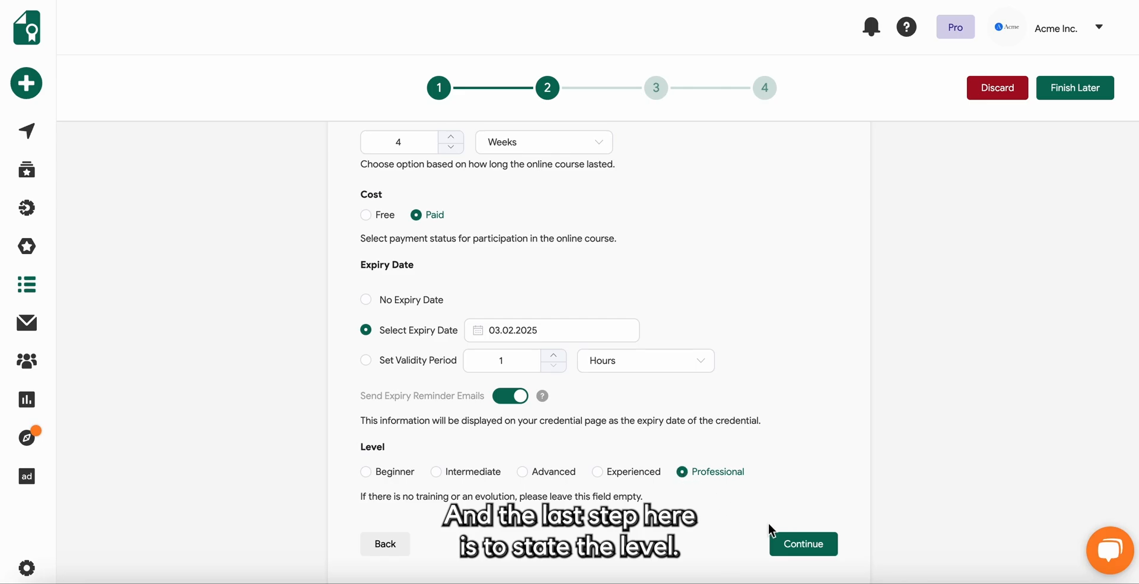
{"action": "left_click", "coordinate": [802, 543]}
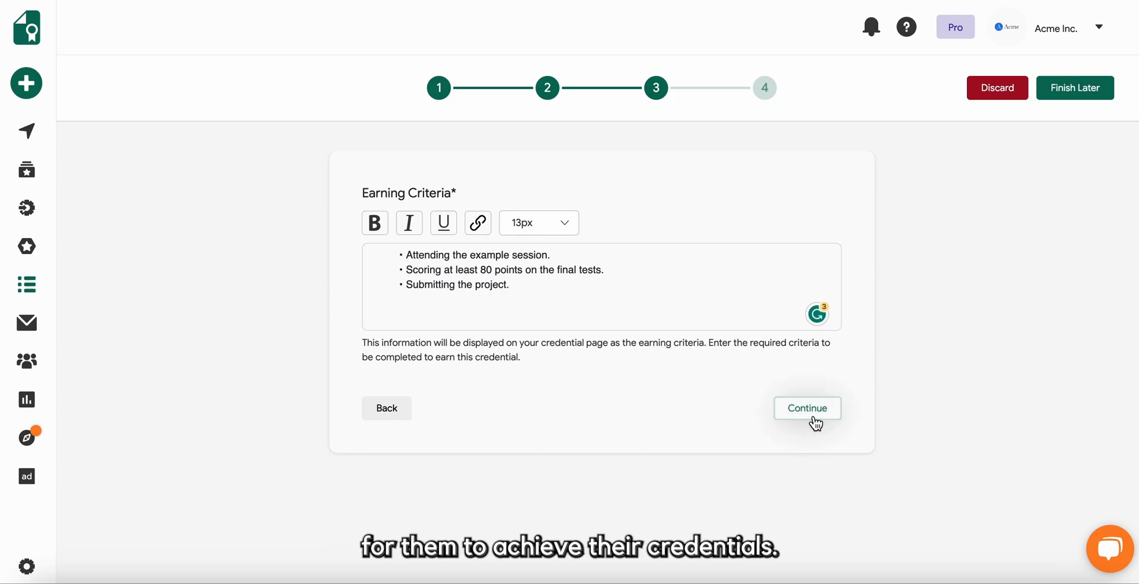
Add the Information Technology skill after the earning criteria and finish the details.
{"action": "left_click", "coordinate": [806, 407]}
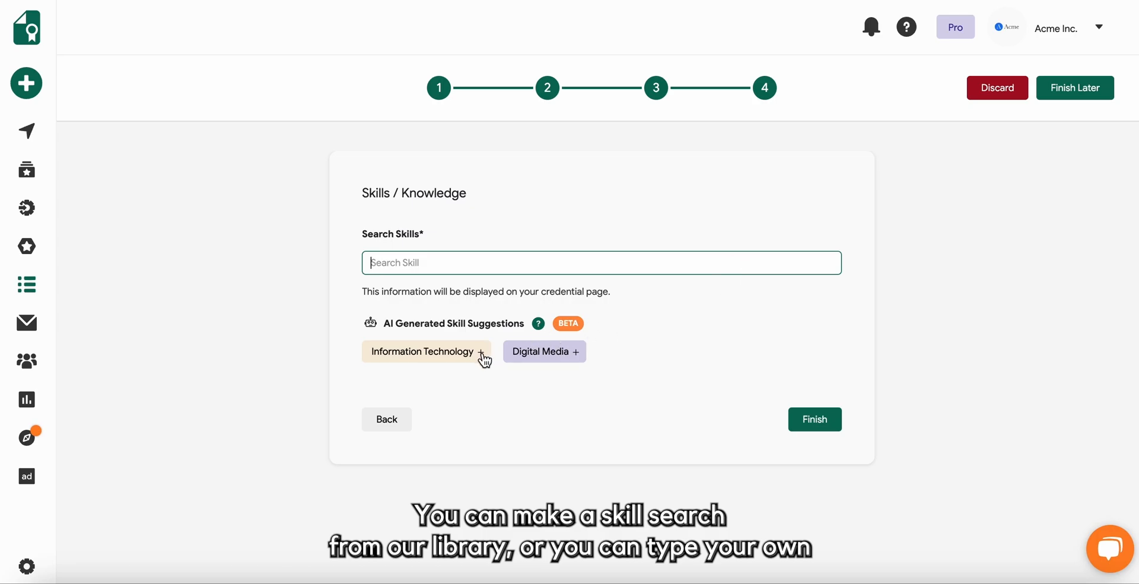
{"action": "left_click", "coordinate": [426, 351]}
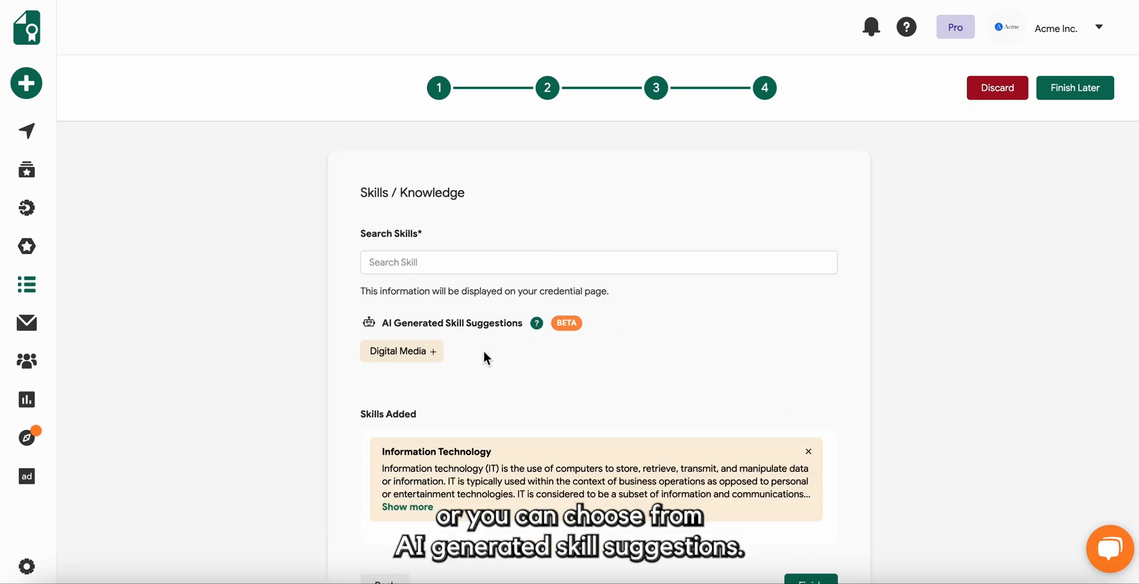
{"action": "scroll", "scroll_direction": "down", "scroll_amount": 3}
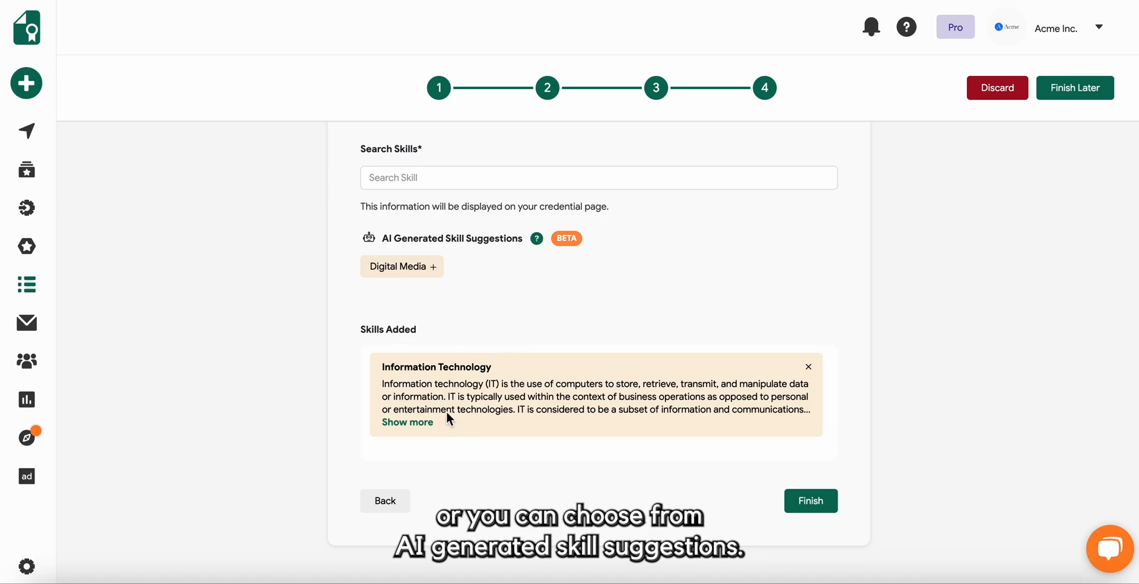
{"action": "left_click", "coordinate": [407, 421]}
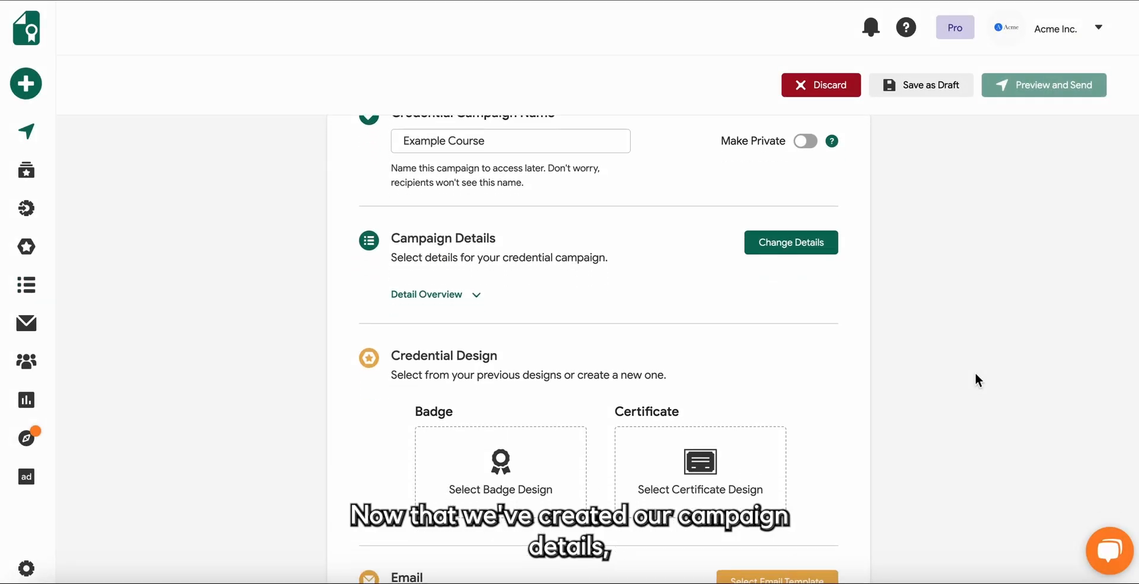
Browse the Bases panel for the round blue badge with the starred band.
{"action": "scroll", "scroll_direction": "down", "scroll_amount": 3}
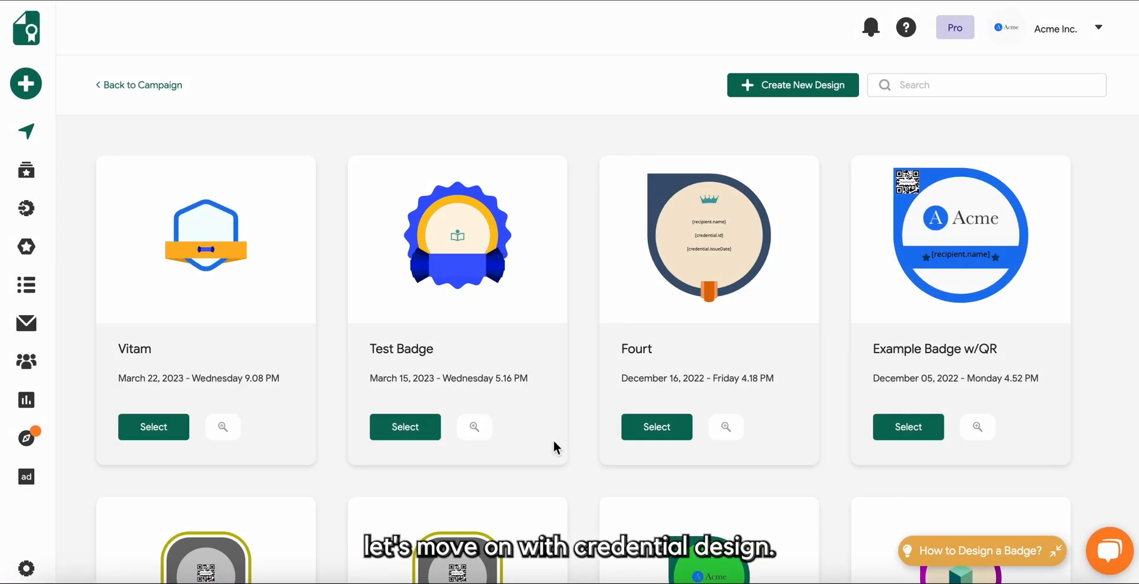
{"action": "mouse_move", "coordinate": [824, 95]}
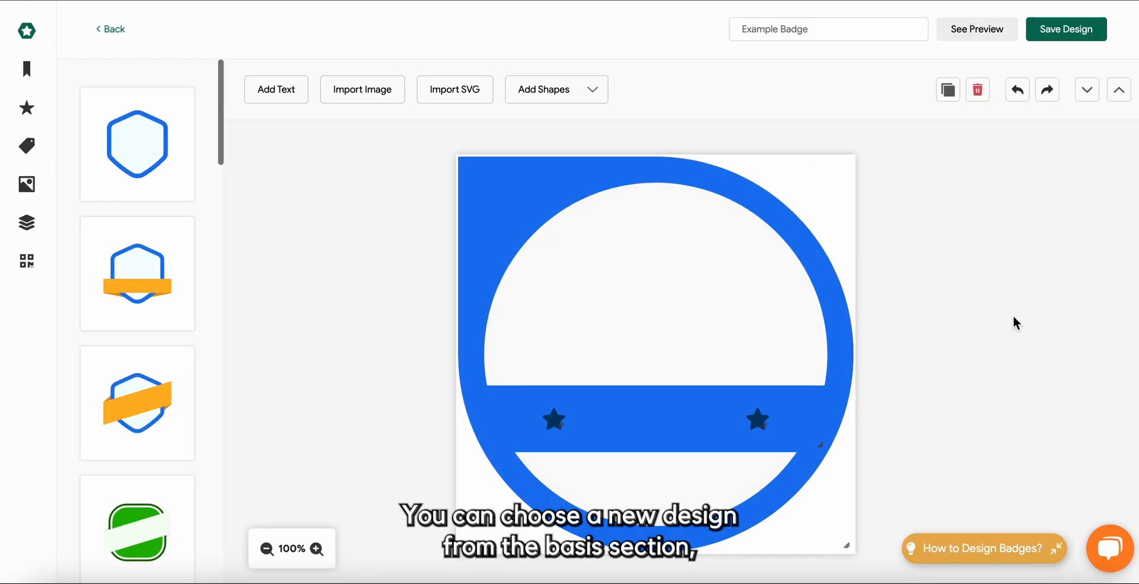
{"action": "mouse_move", "coordinate": [171, 255]}
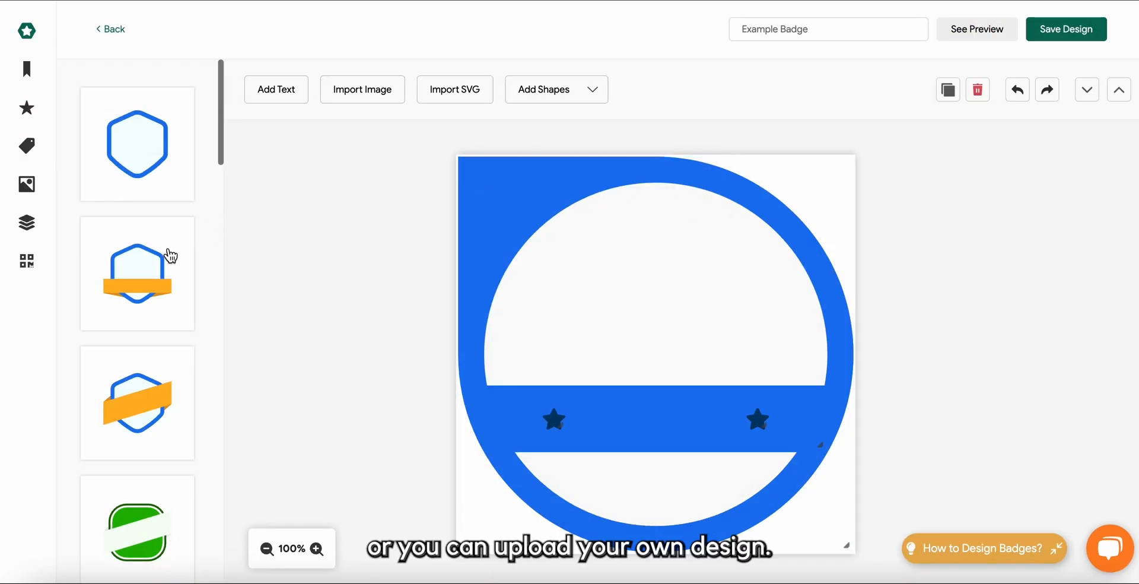
{"action": "scroll", "scroll_direction": "down", "scroll_amount": 3}
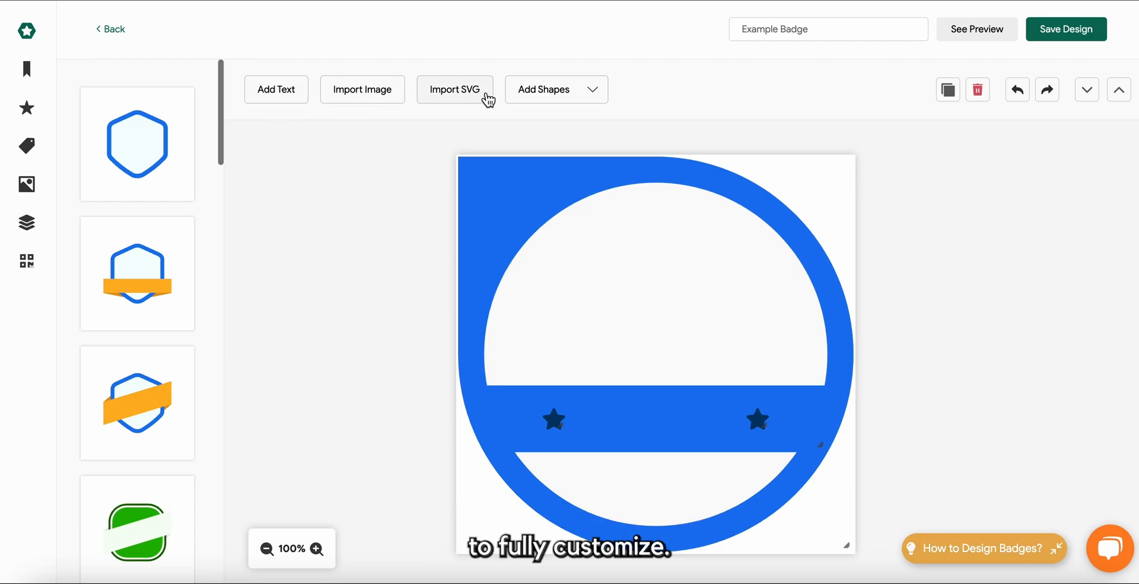
{"action": "mouse_move", "coordinate": [543, 93]}
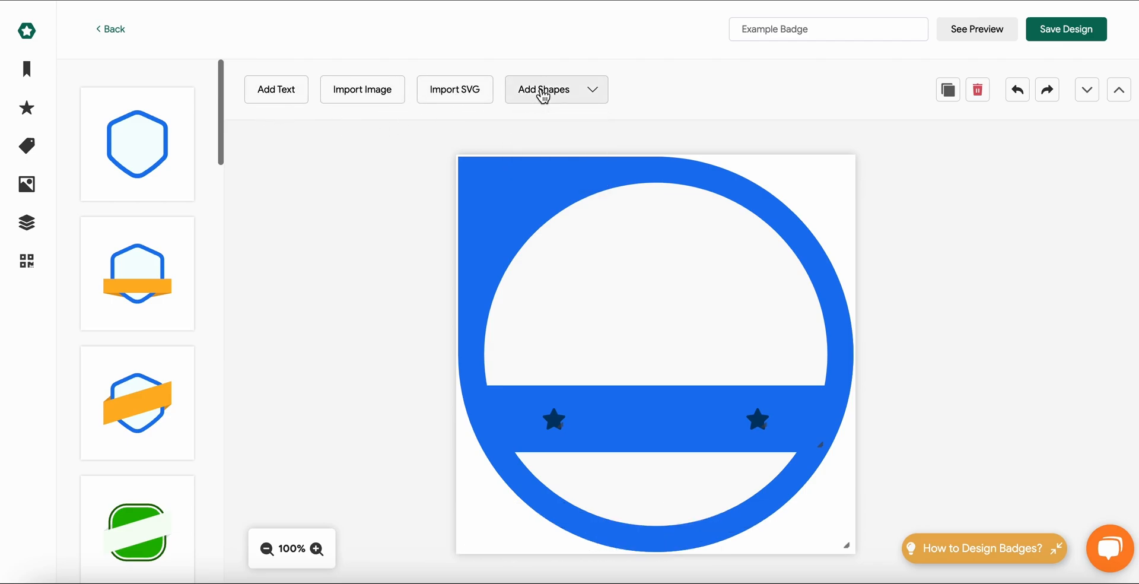
{"action": "left_click", "coordinate": [654, 356]}
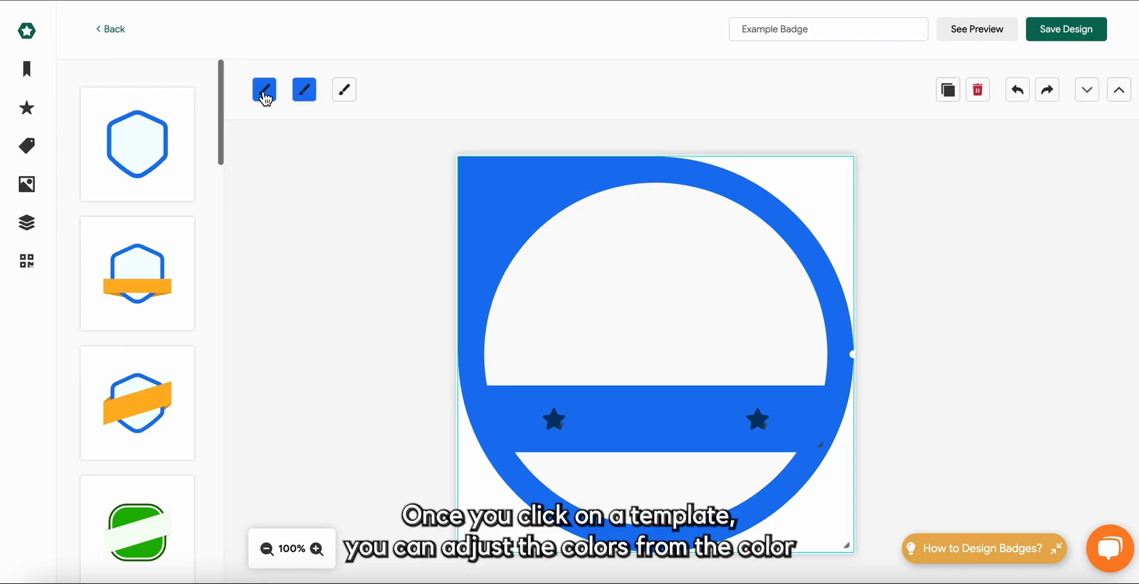
{"action": "left_click", "coordinate": [263, 90]}
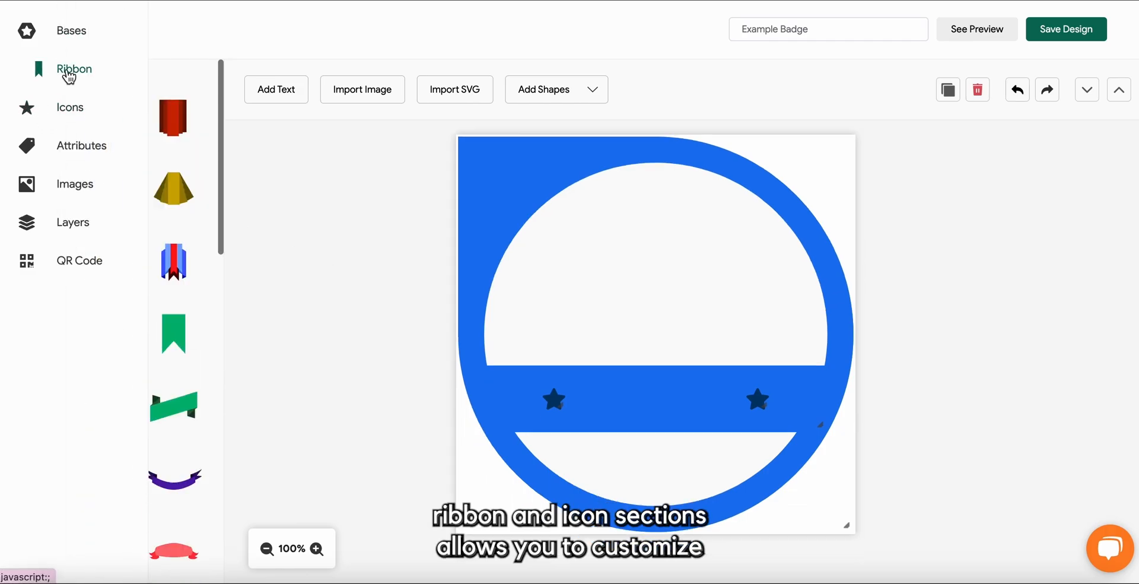
{"action": "left_click", "coordinate": [73, 69]}
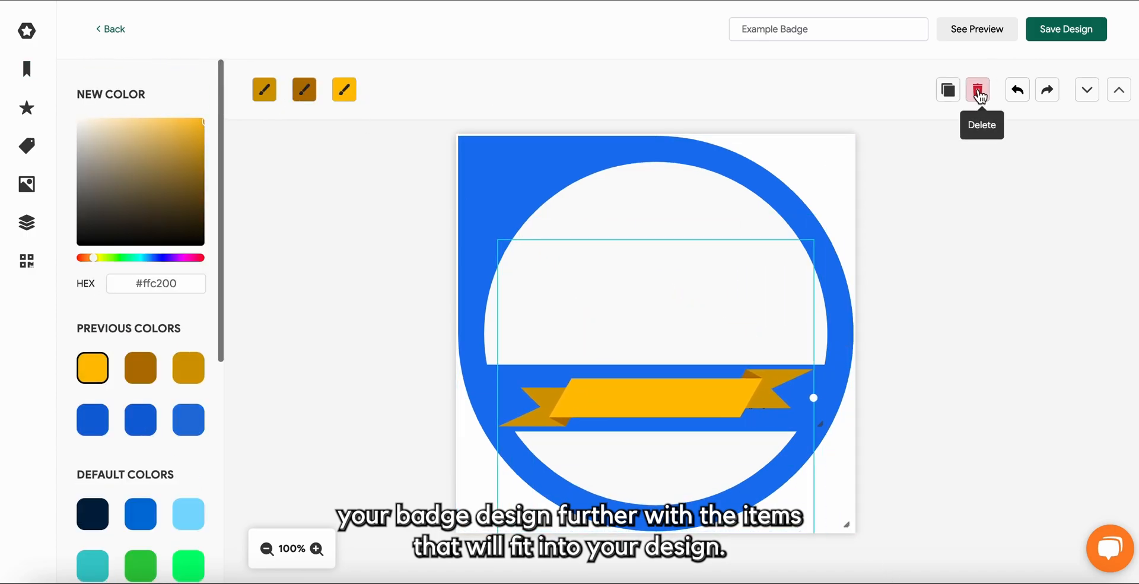
{"action": "left_click", "coordinate": [977, 90]}
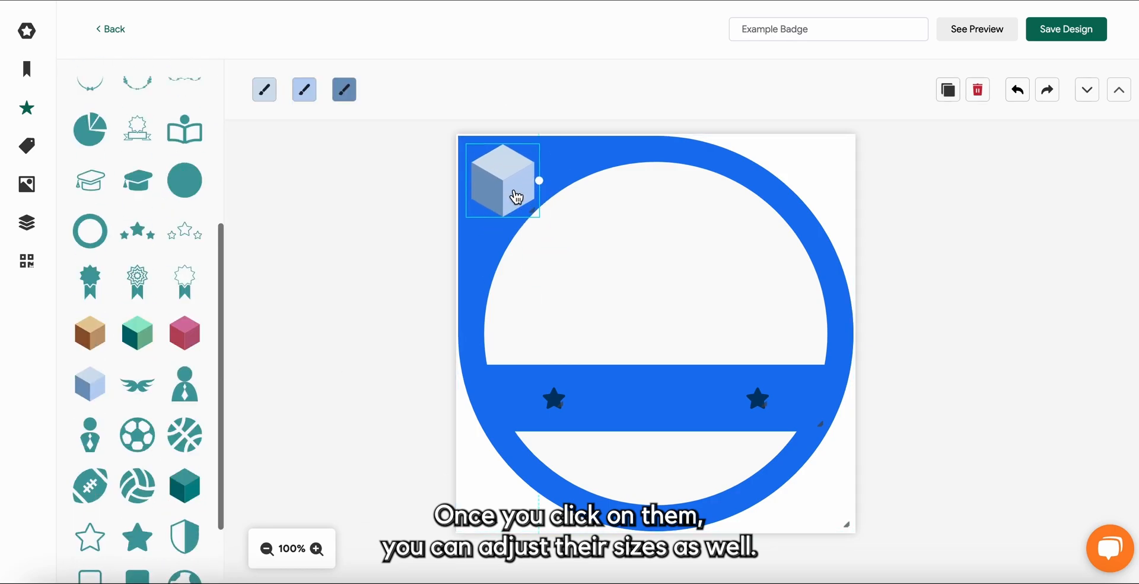
{"action": "left_click", "coordinate": [343, 89]}
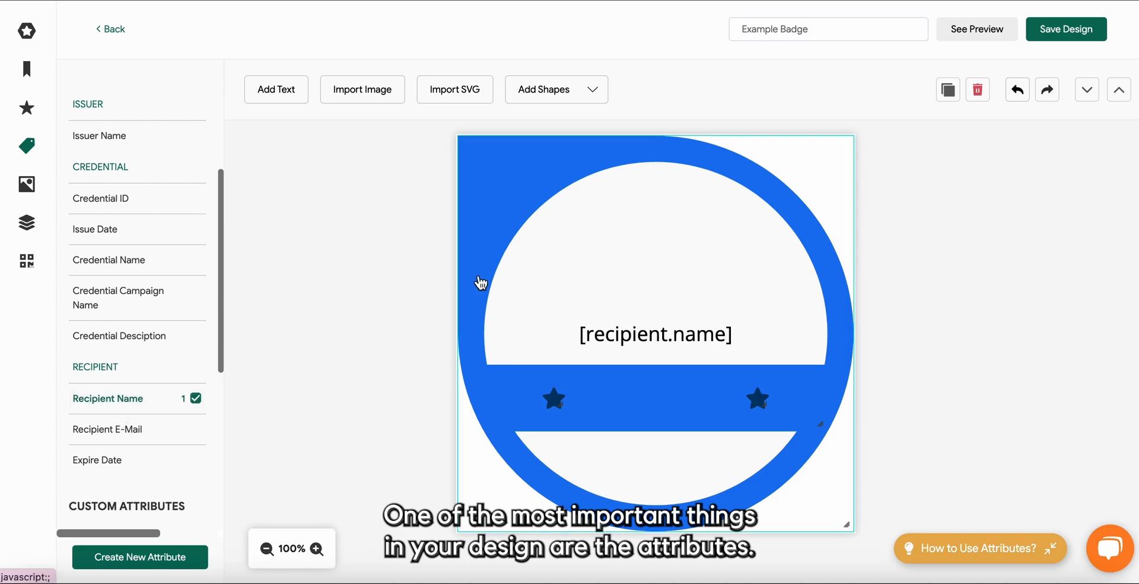
Place the recipient name attribute onto the badge's starred band.
{"action": "left_click", "coordinate": [658, 398]}
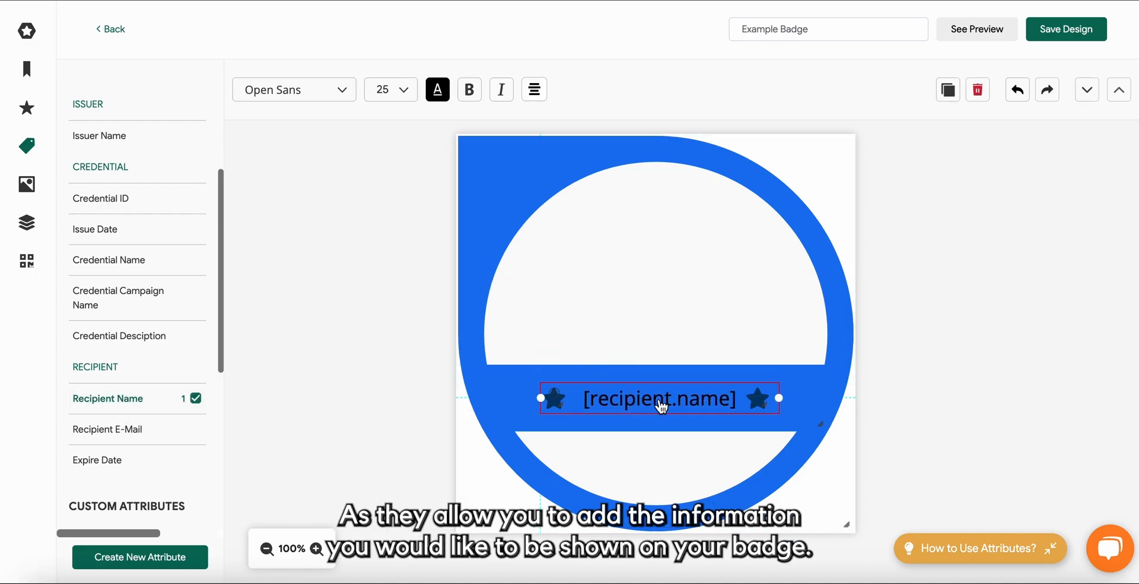
{"action": "left_click", "coordinate": [970, 302]}
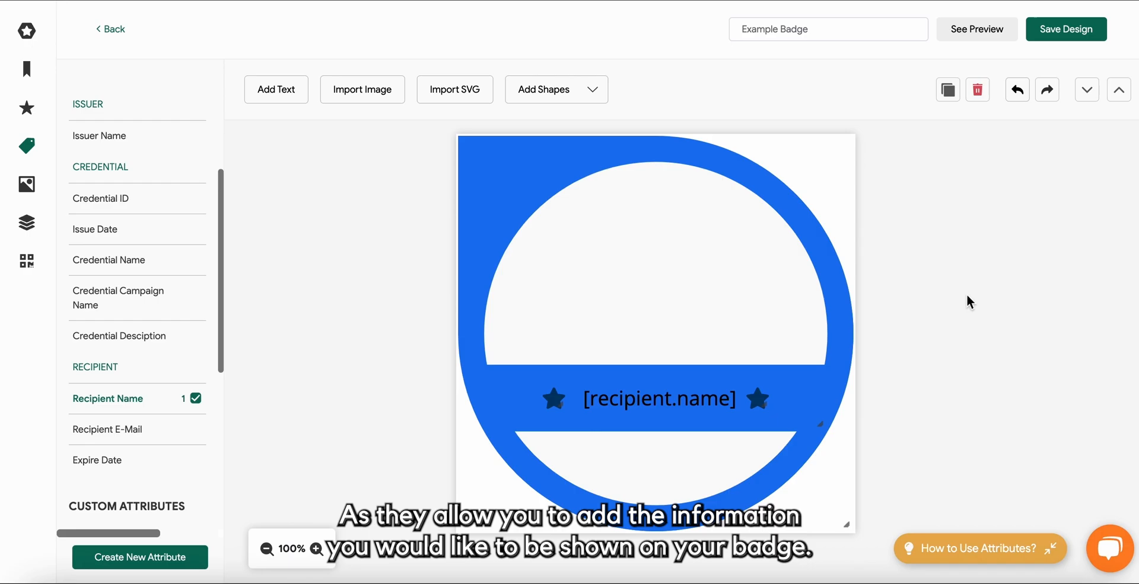
{"action": "scroll", "scroll_direction": "down", "scroll_amount": 3}
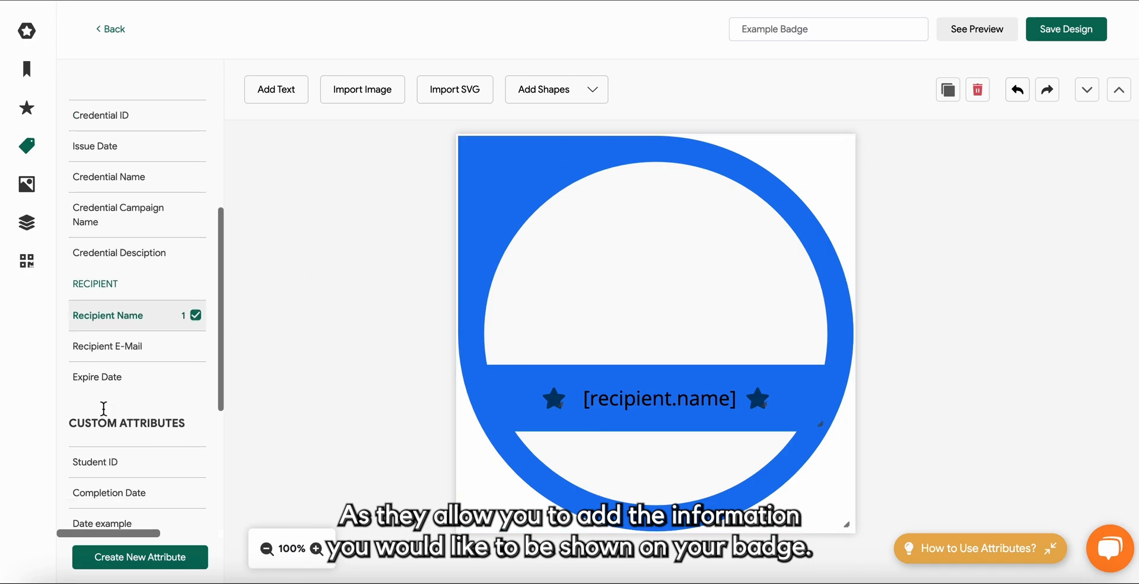
{"action": "scroll", "scroll_direction": "down", "scroll_amount": 3}
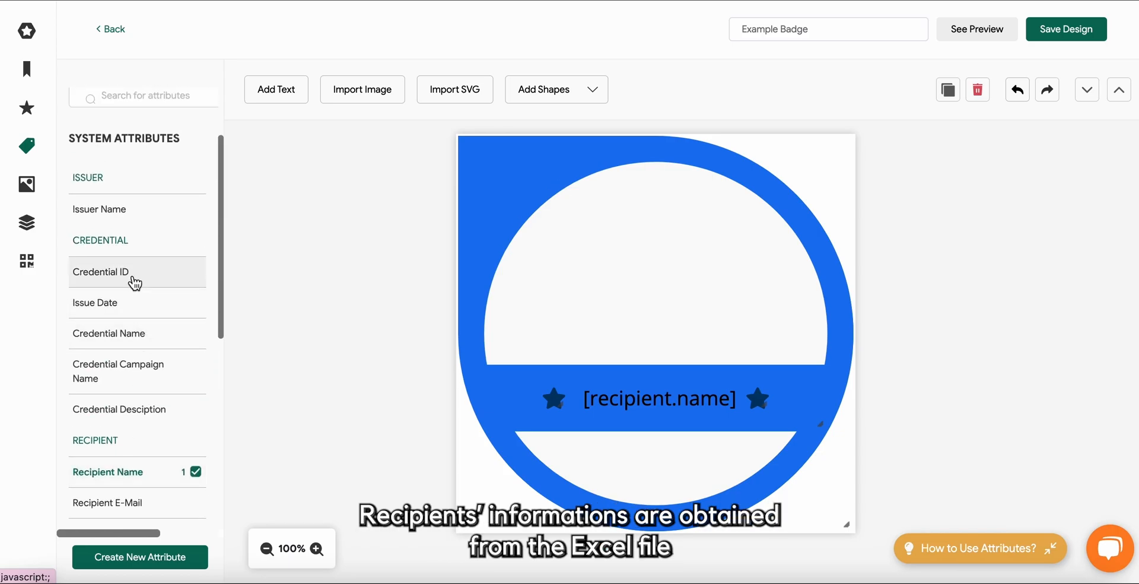
Add the Credential ID attribute near the bottom of the badge circle.
{"action": "left_click", "coordinate": [101, 272]}
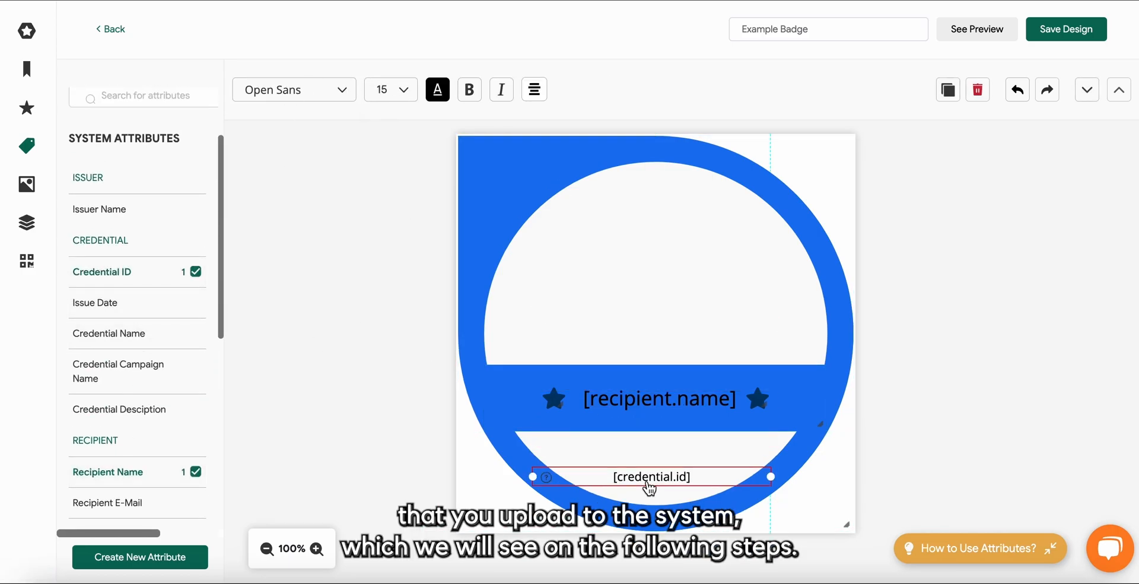
{"action": "left_click", "coordinate": [564, 281]}
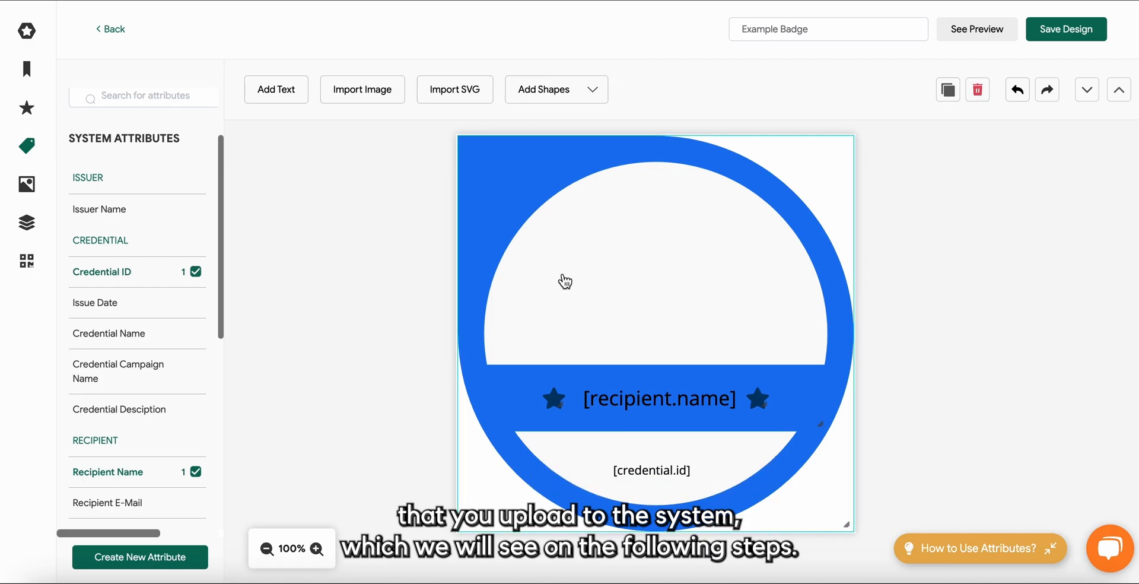
{"action": "left_click", "coordinate": [27, 184]}
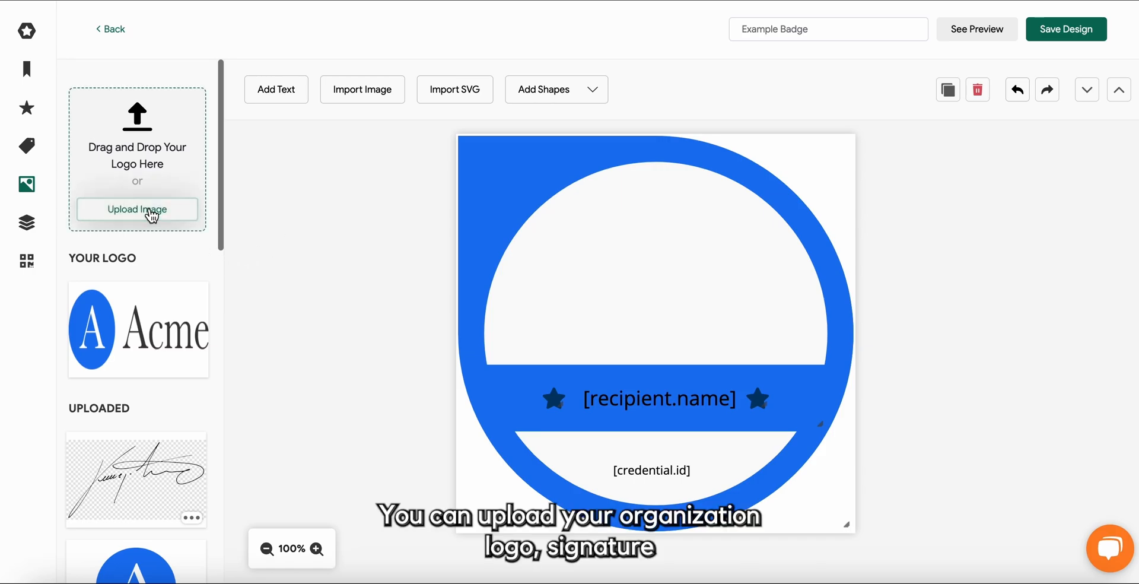
Insert the Acme logo and position it at the top of the inner circle.
{"action": "scroll", "scroll_direction": "down", "scroll_amount": 3}
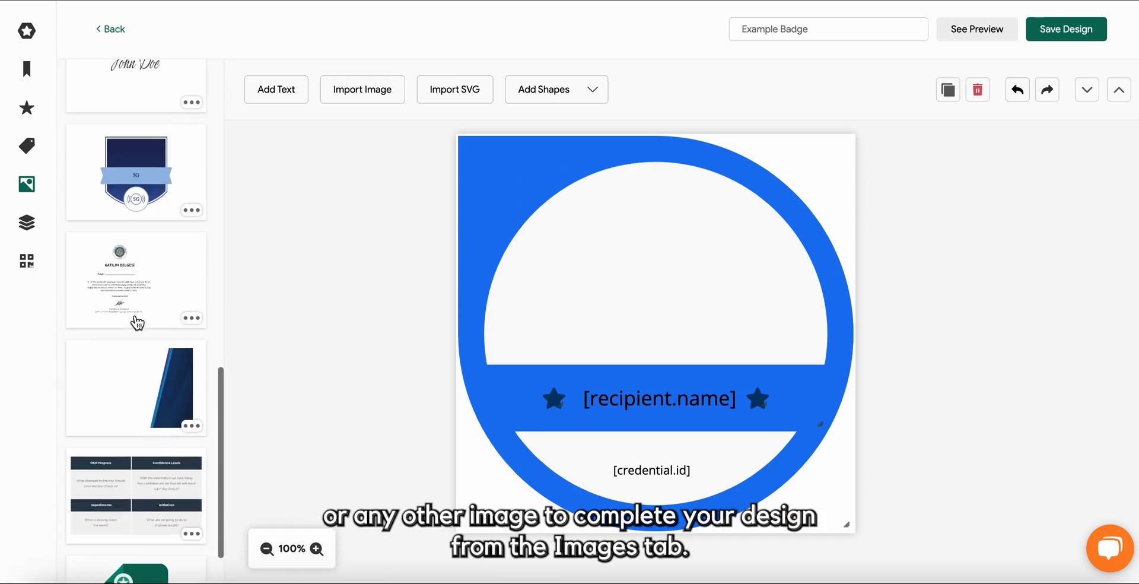
{"action": "left_click", "coordinate": [27, 223]}
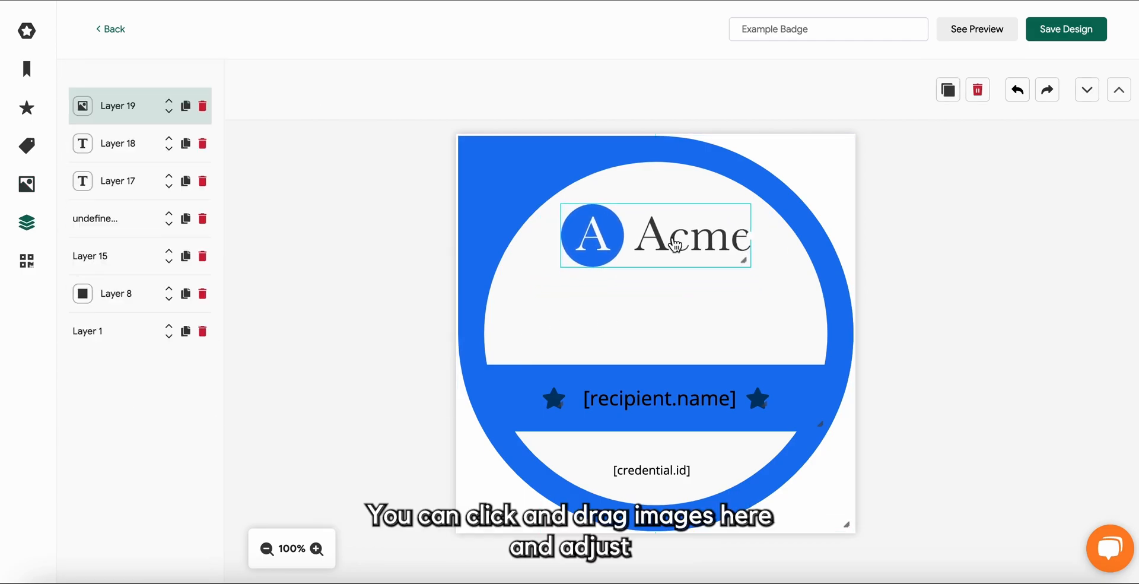
{"action": "left_click", "coordinate": [967, 331]}
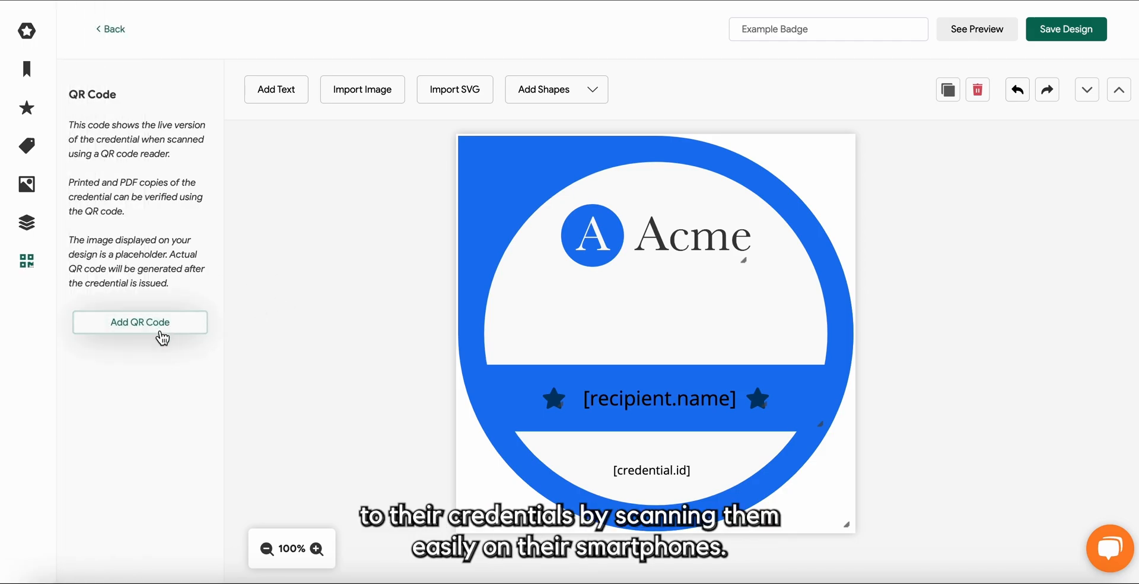
Add a QR code placeholder to the badge and save the design.
{"action": "left_click", "coordinate": [140, 321]}
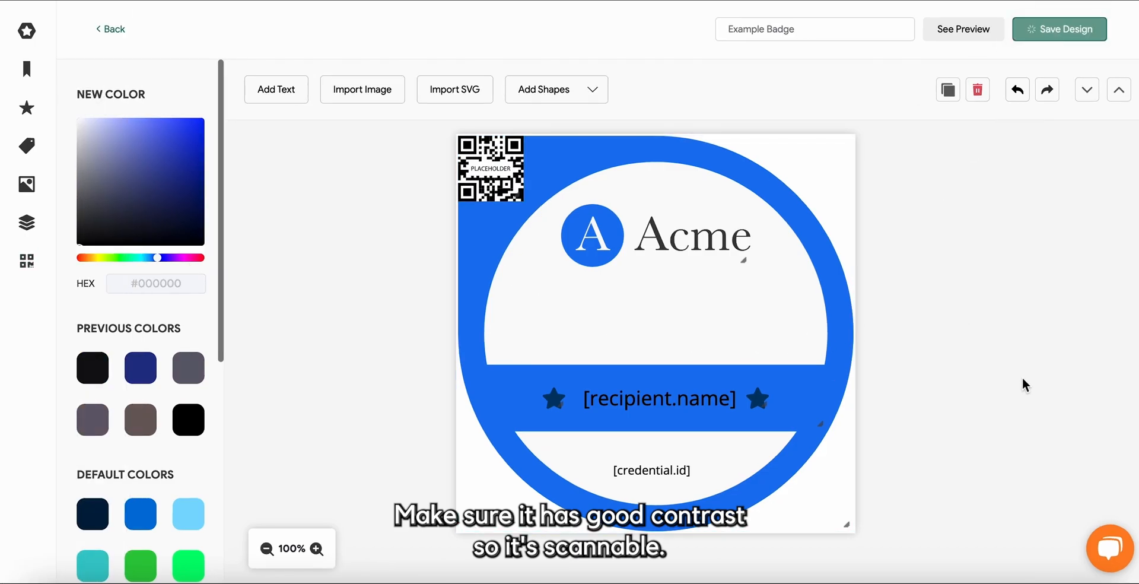
{"action": "left_click", "coordinate": [1059, 30]}
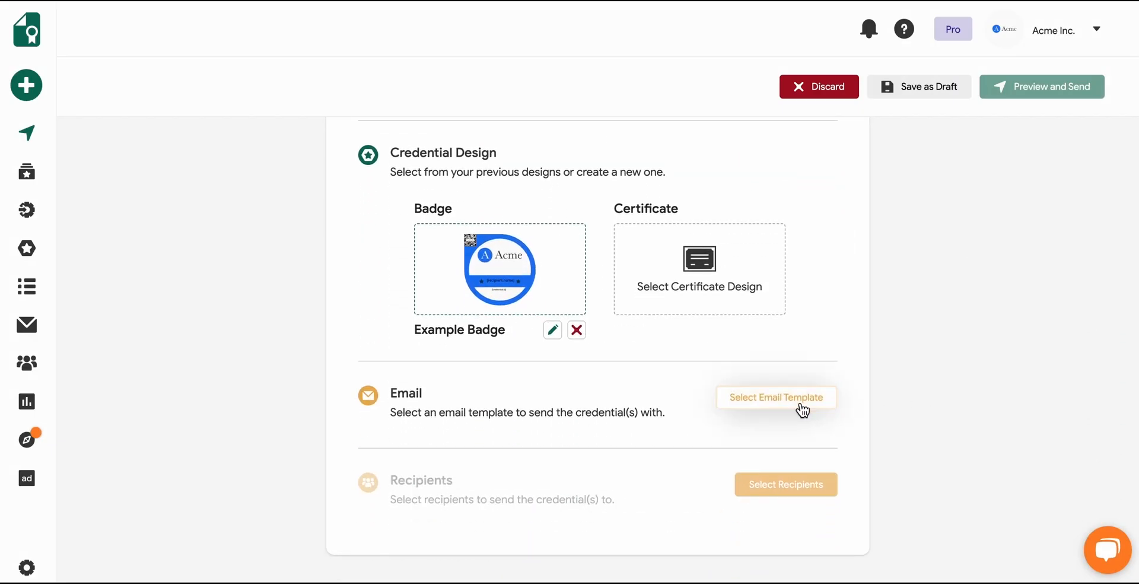
Write the email body congratulating on course completion and inviting them to claim the badge.
{"action": "left_click", "coordinate": [775, 397]}
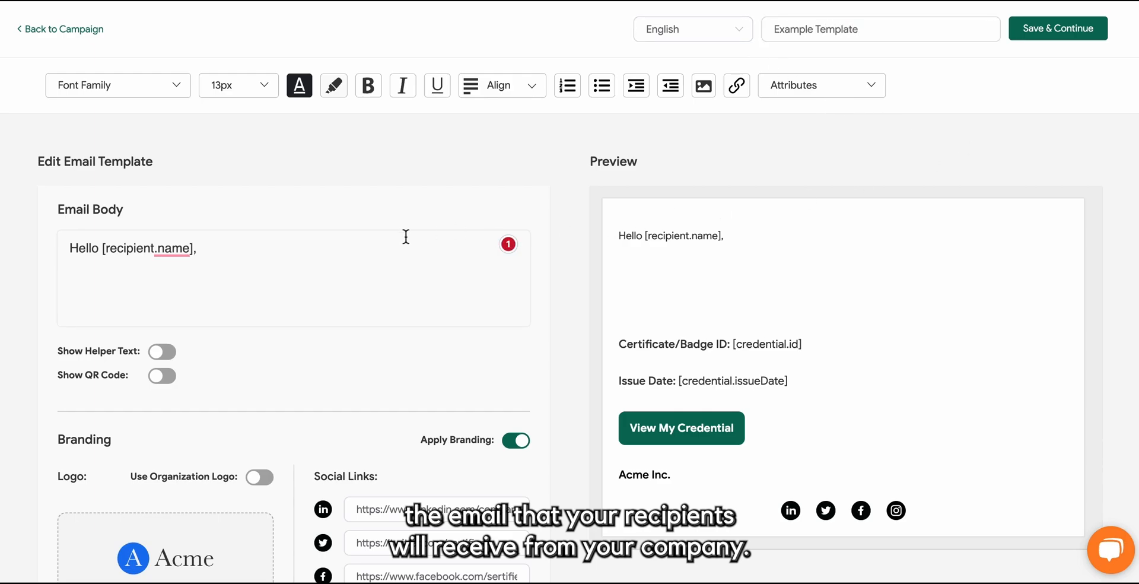
{"action": "type", "text": "Congratulat"}
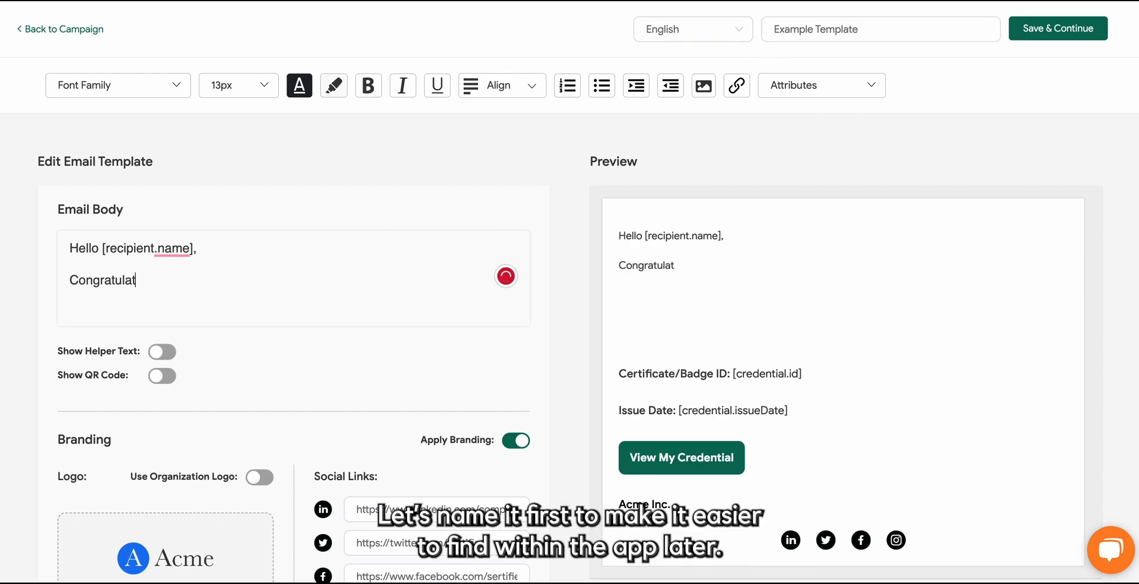
{"action": "type", "text": "ions on your course completion!"}
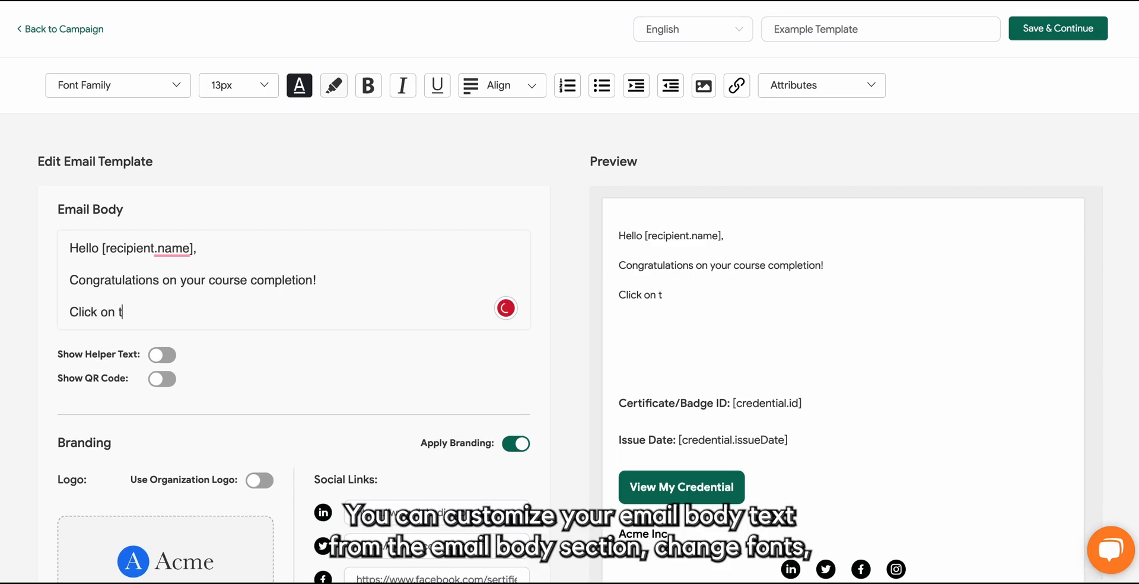
{"action": "type", "text": "he button below to claim"}
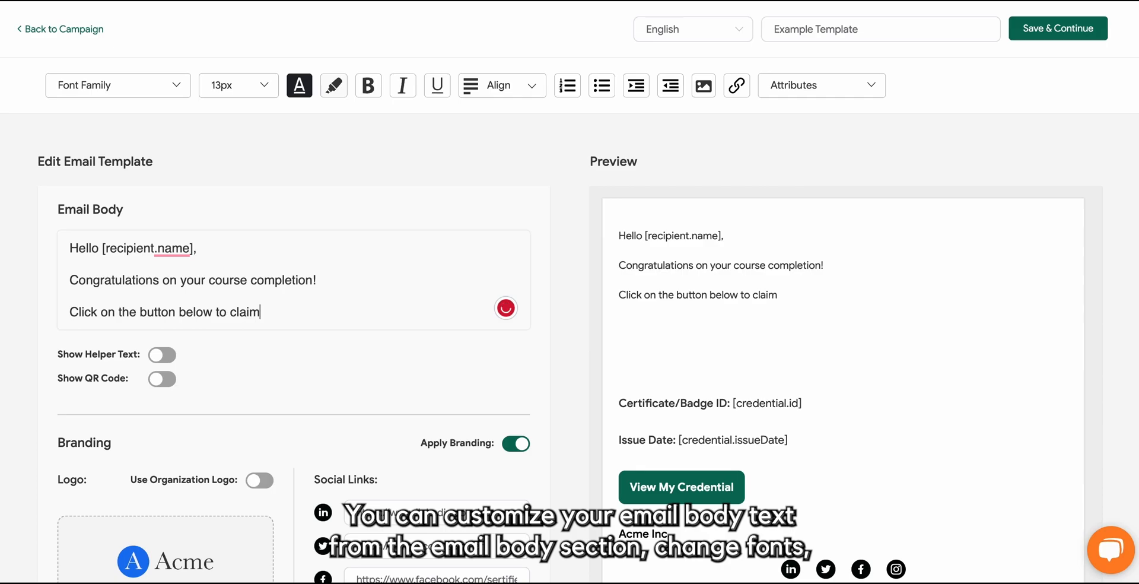
{"action": "type", "text": "your badge now!"}
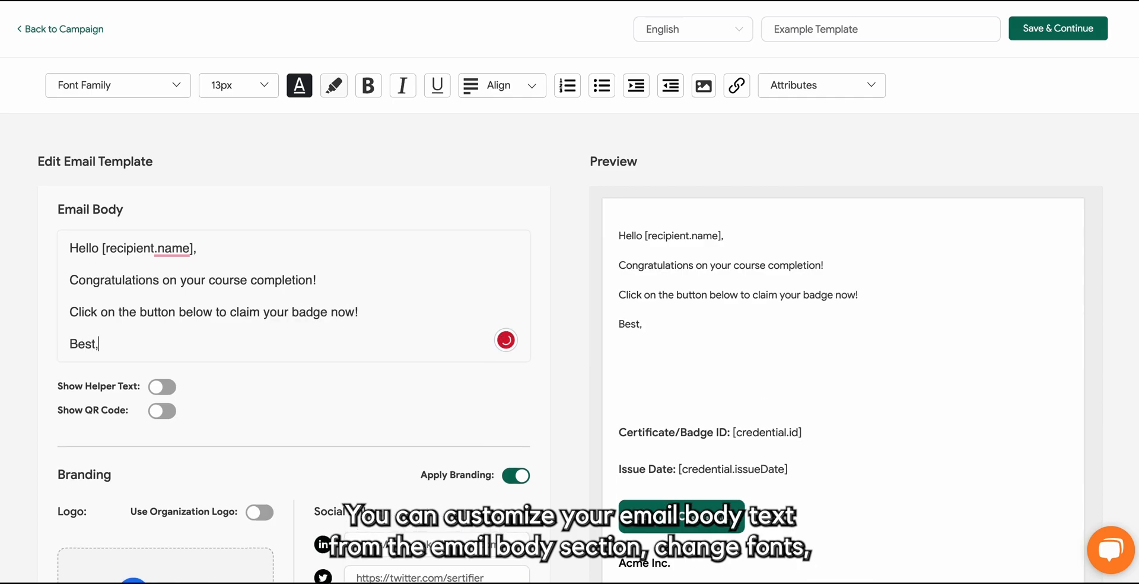
Set the body font to Lato, insert [issuer.name], and turn on Show QR Code.
{"action": "left_click", "coordinate": [118, 84]}
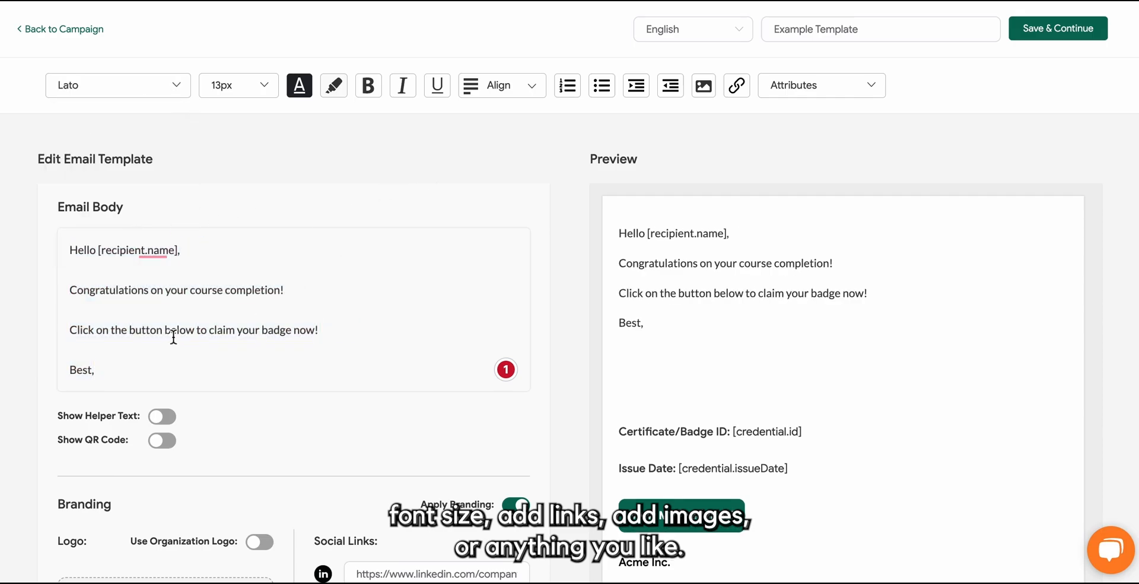
{"action": "left_click", "coordinate": [820, 85]}
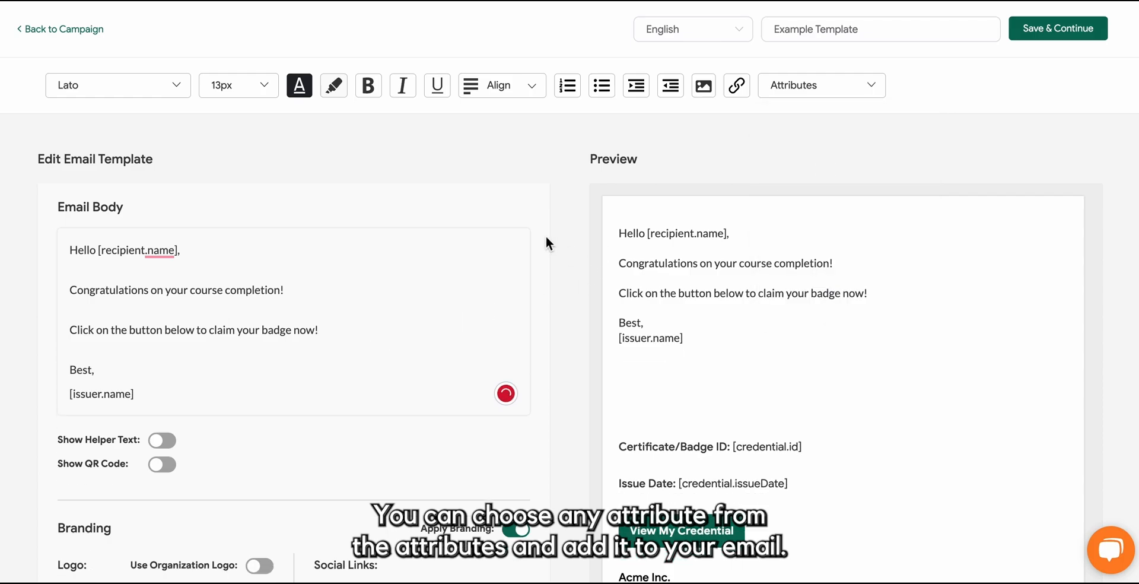
{"action": "left_click", "coordinate": [820, 85]}
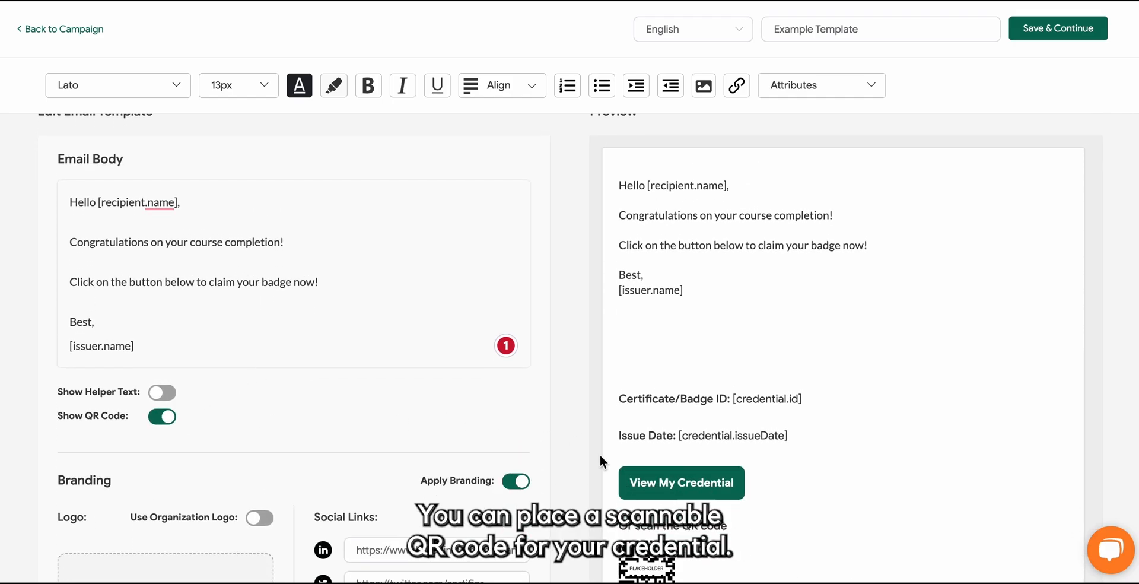
Switch Show QR Code off and scroll down to the Branding options.
{"action": "scroll", "scroll_direction": "down", "scroll_amount": 3}
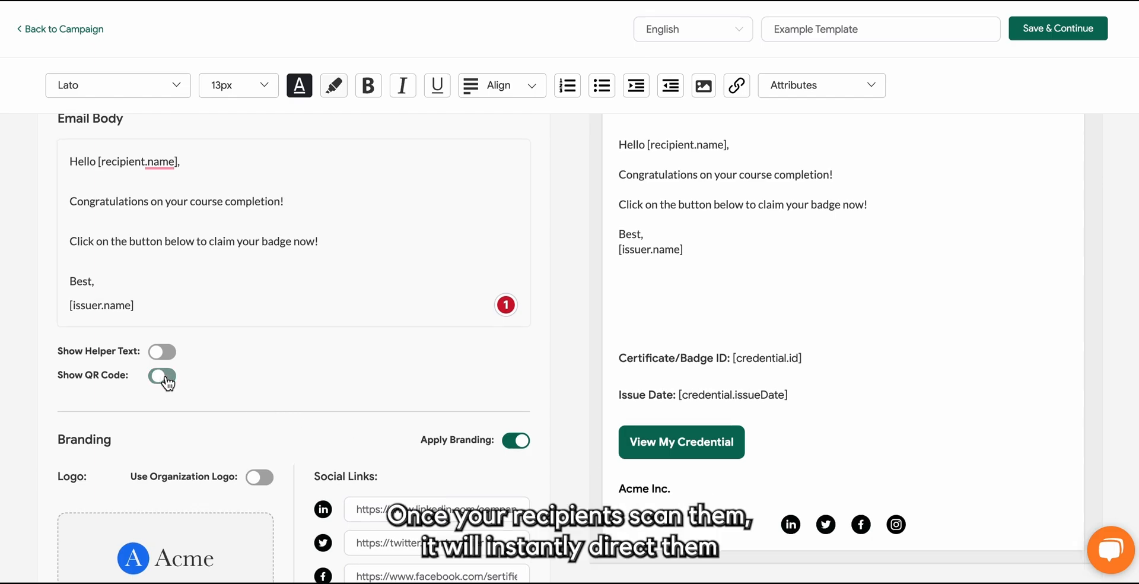
{"action": "left_click", "coordinate": [162, 376]}
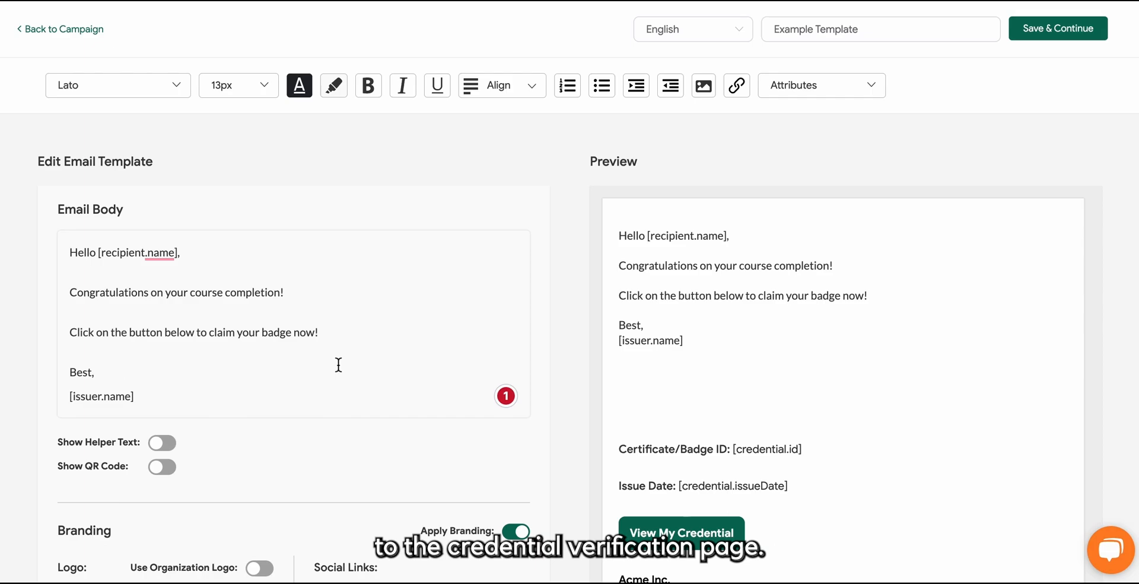
{"action": "scroll", "scroll_direction": "down", "scroll_amount": 3}
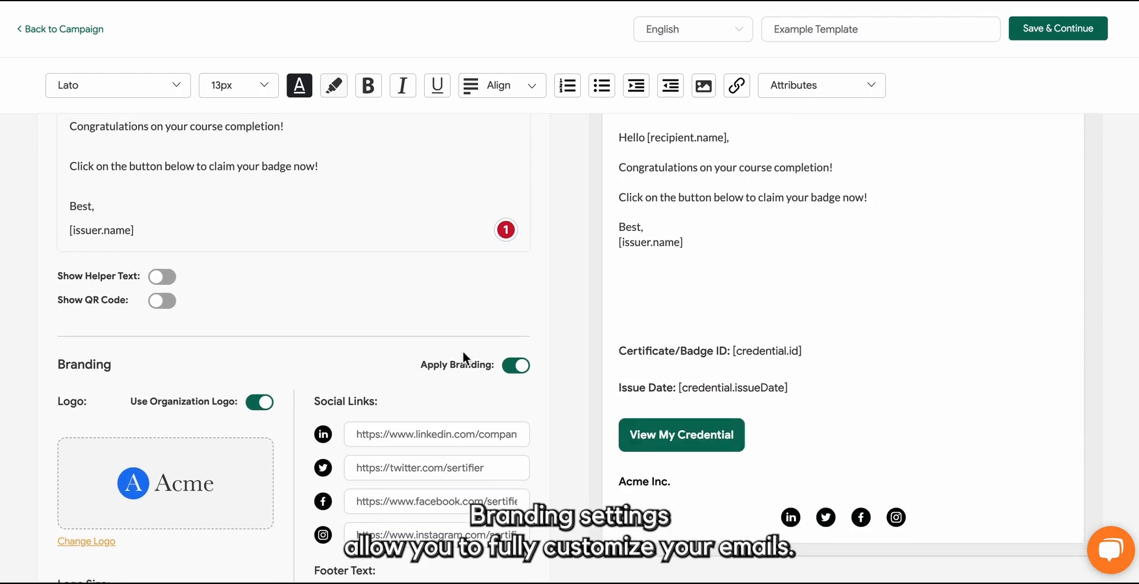
{"action": "scroll", "scroll_direction": "down", "scroll_amount": 3}
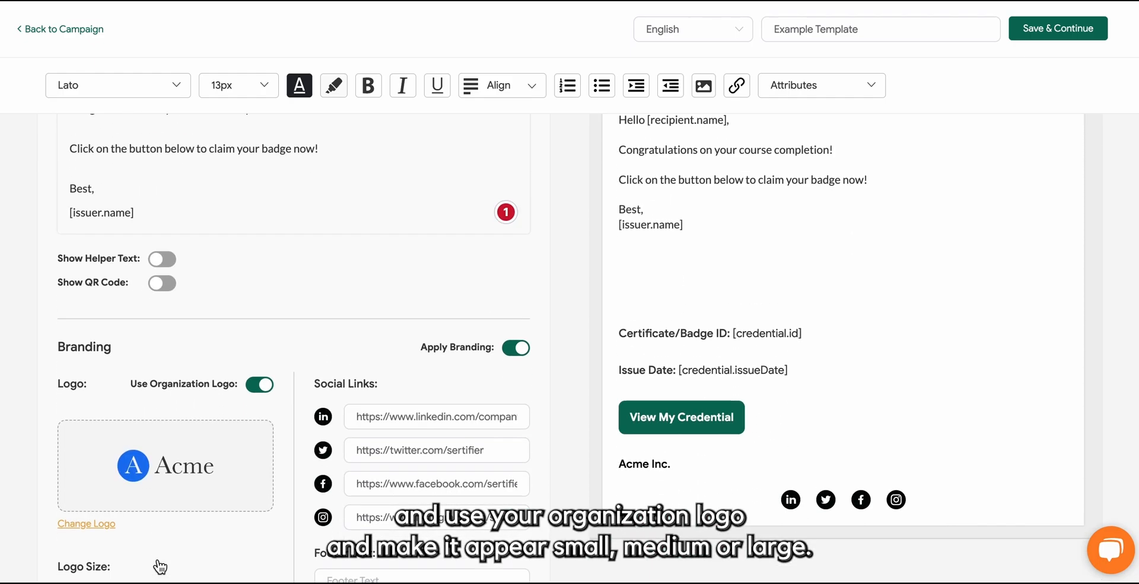
{"action": "scroll", "scroll_direction": "down", "scroll_amount": 3}
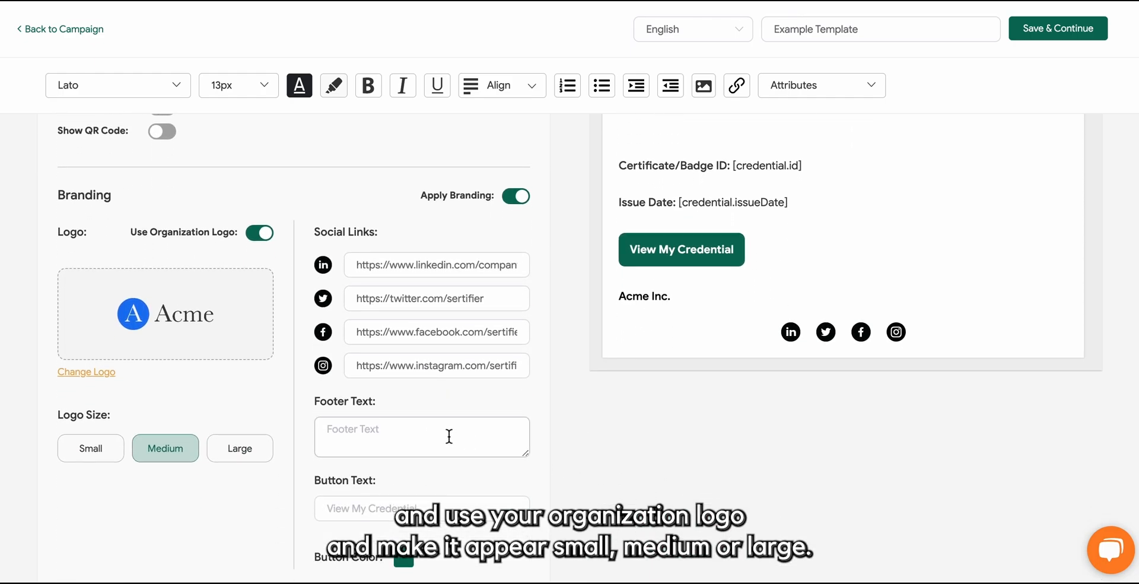
Enter footer text 'Example Footer Text' and button label 'Claim Badge Now!'.
{"action": "type", "text": "Example Footer Text"}
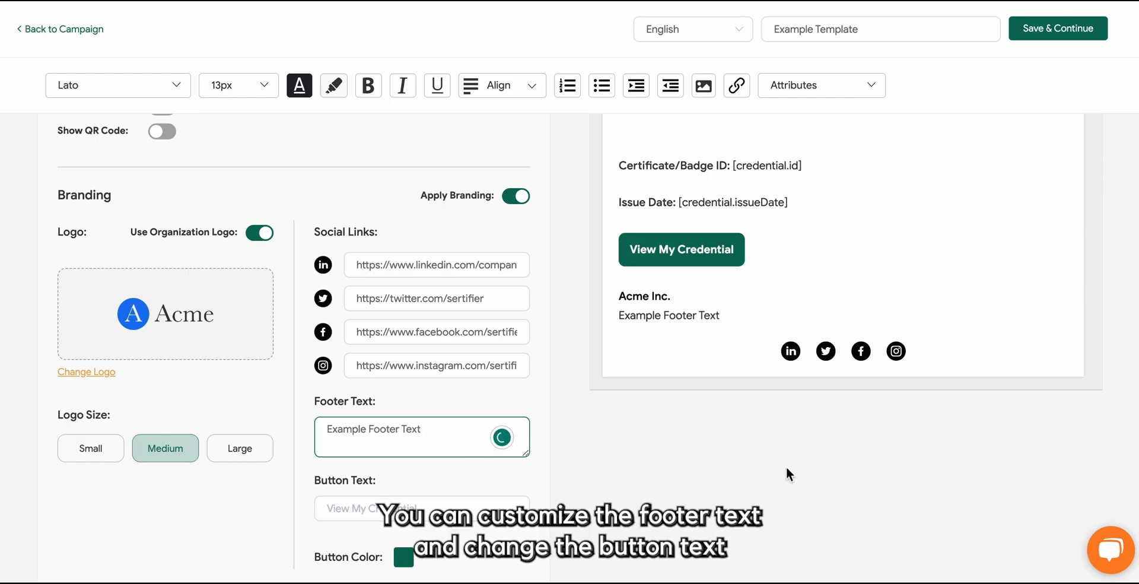
{"action": "type", "text": "C"}
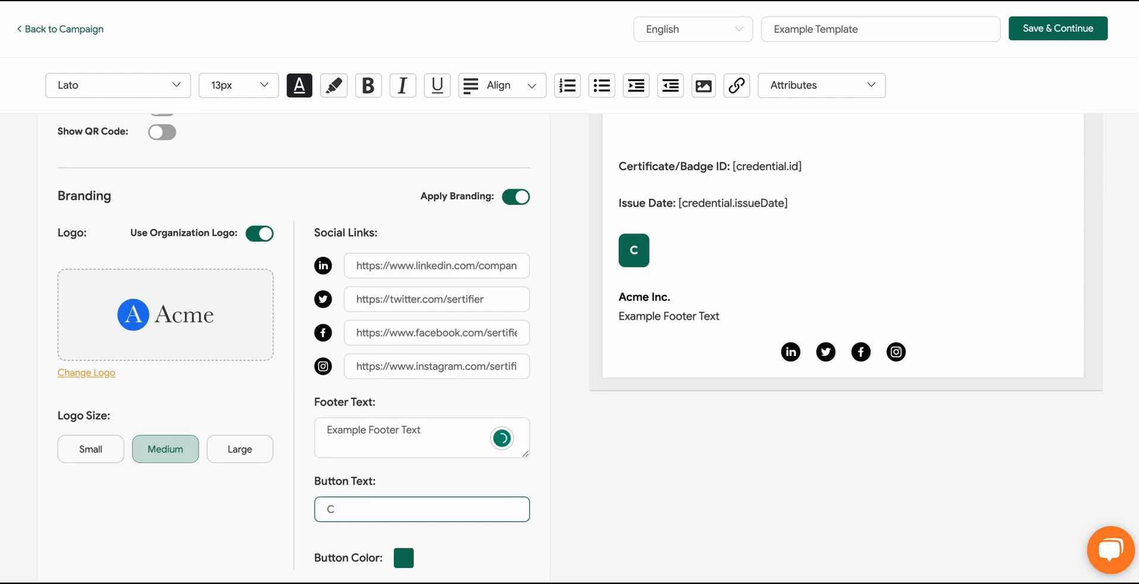
{"action": "type", "text": "laim Badge Now!"}
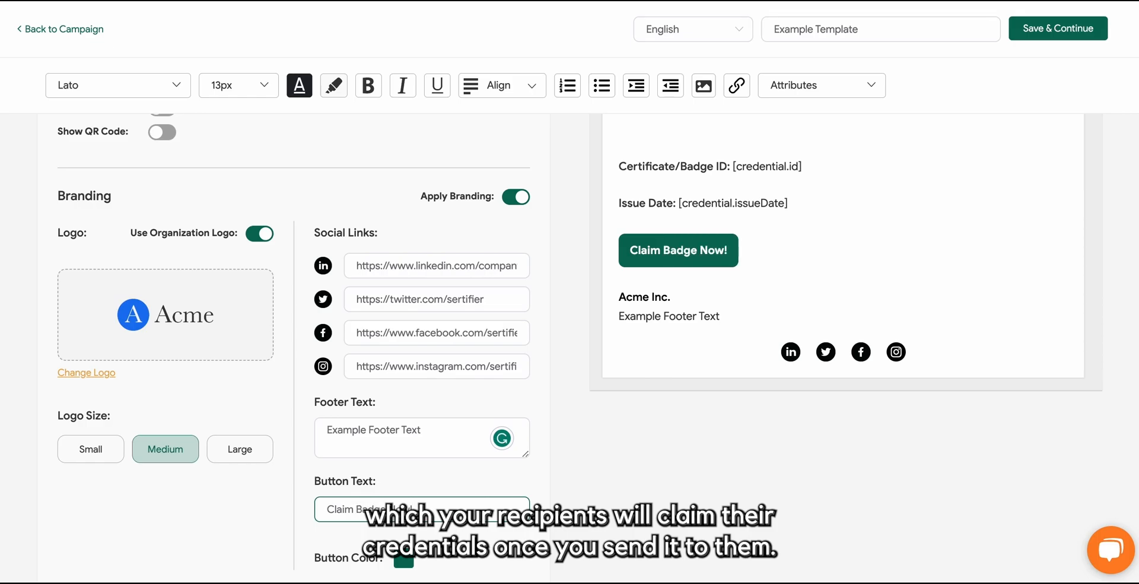
Recolour the call-to-action button blue #4080E7.
{"action": "left_click", "coordinate": [398, 561]}
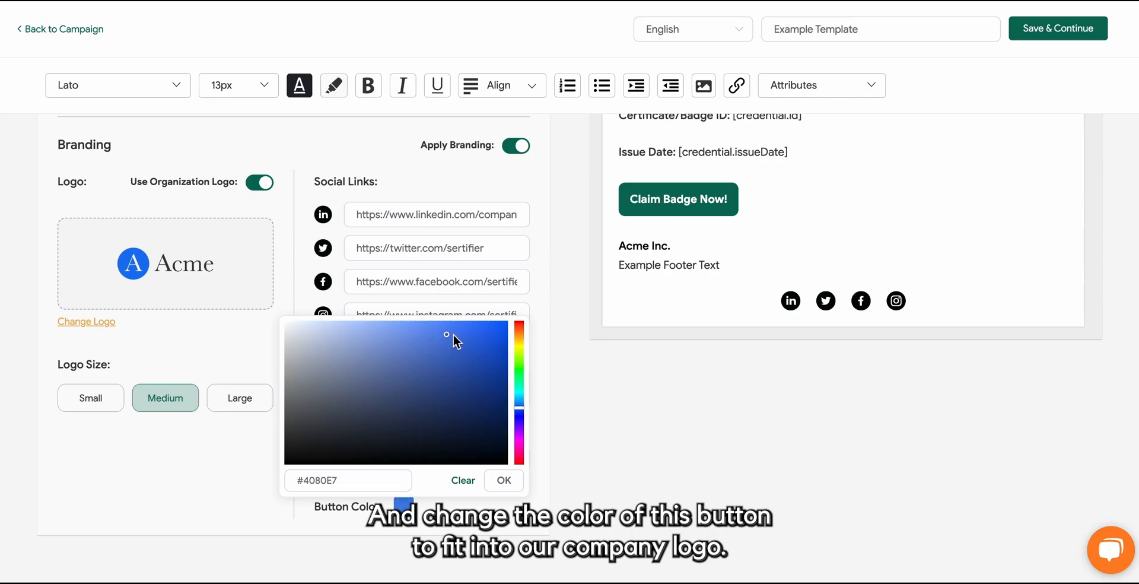
{"action": "left_click", "coordinate": [502, 480]}
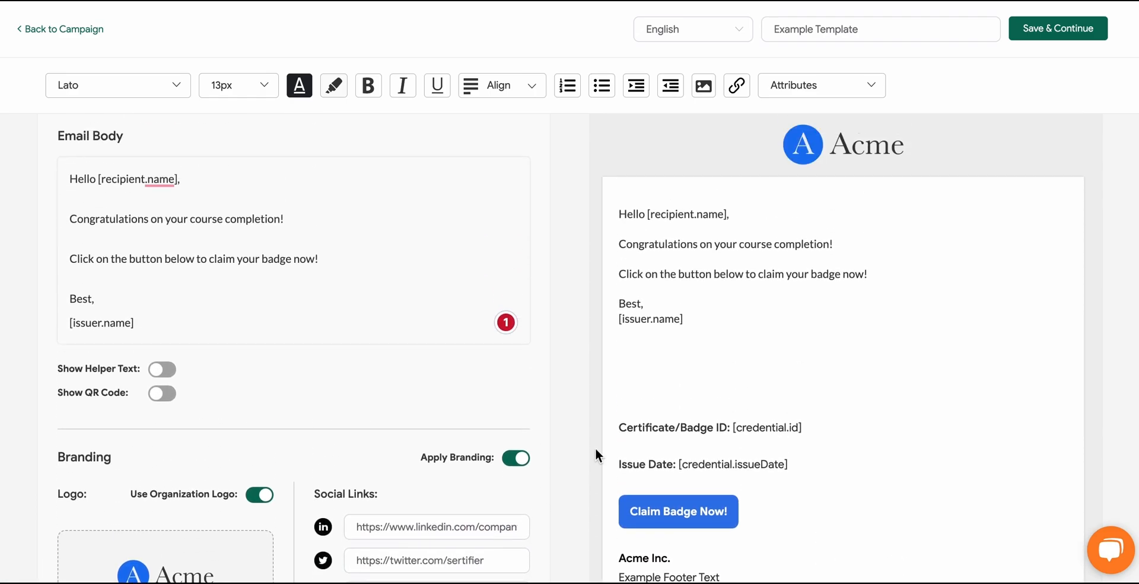
{"action": "left_click", "coordinate": [691, 29]}
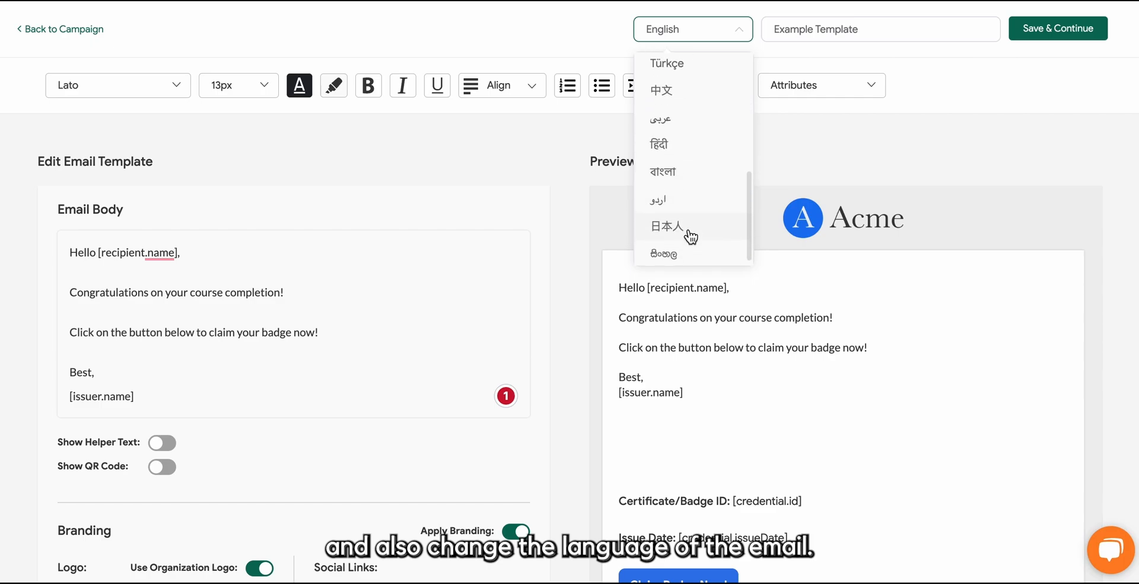
Save Example Template, then set sender 'Acme INC.' and subject 'Your Completion Badge!'.
{"action": "left_click", "coordinate": [736, 157]}
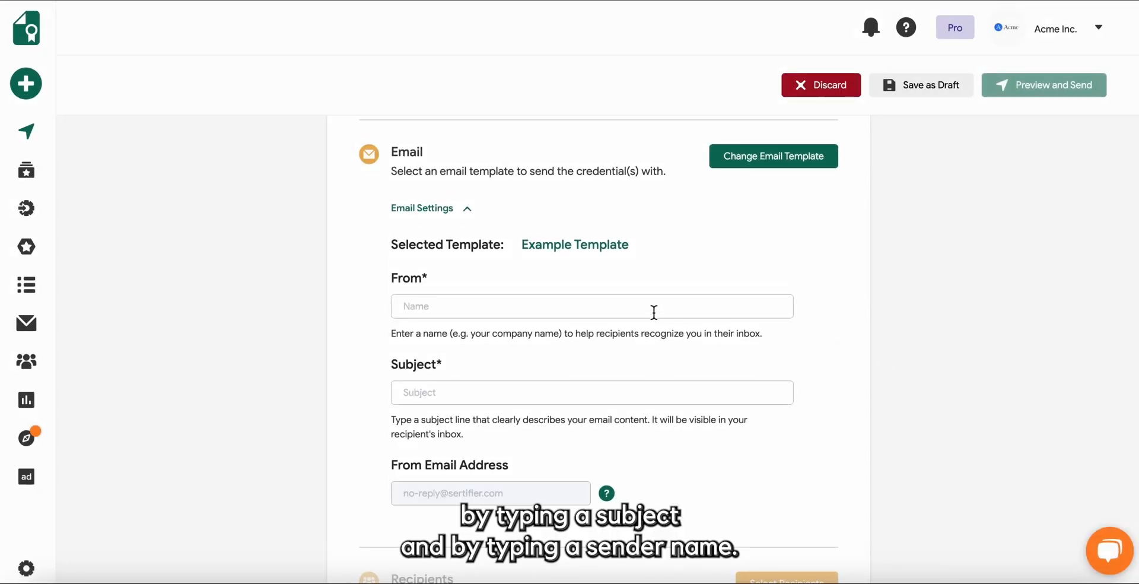
{"action": "type", "text": "Your Completion Badge!"}
{"action": "type", "text": "Acme INC."}
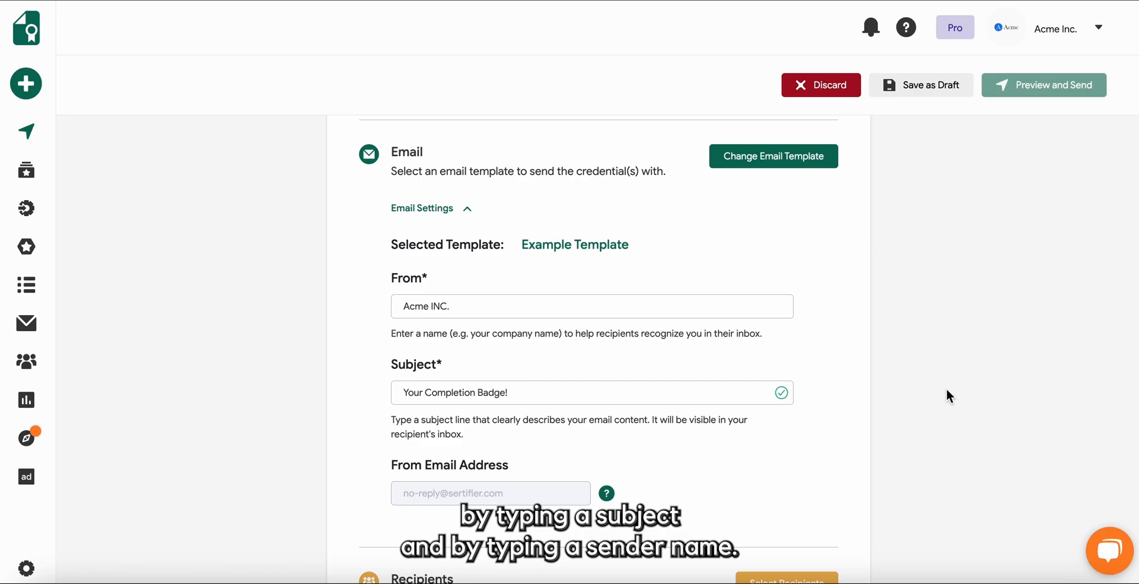
{"action": "scroll", "scroll_direction": "down", "scroll_amount": 3}
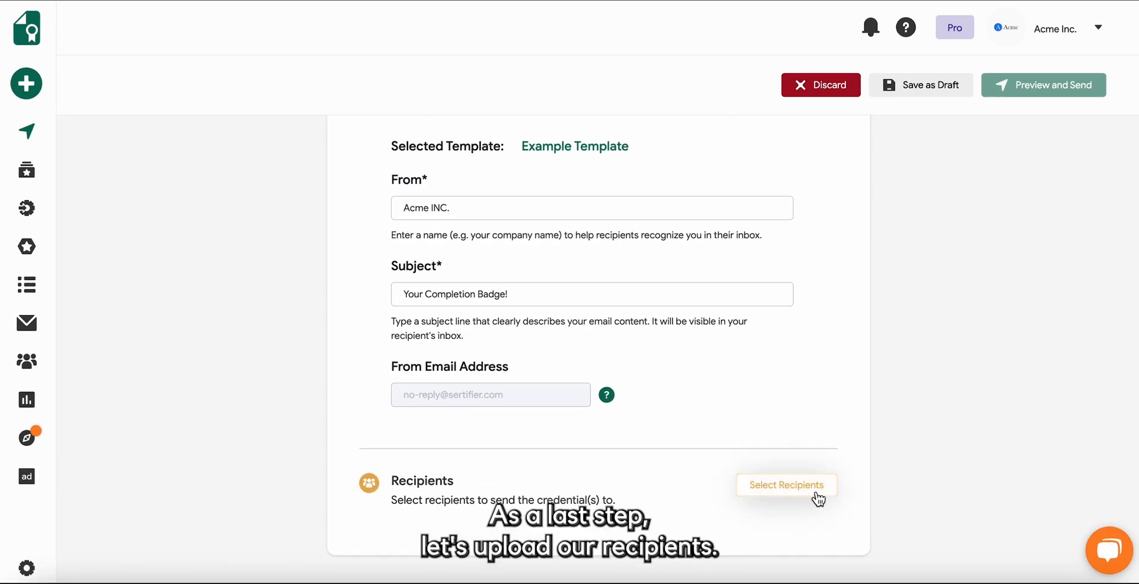
Upload recipients from the sample-recipients.xlsx spreadsheet.
{"action": "left_click", "coordinate": [786, 485]}
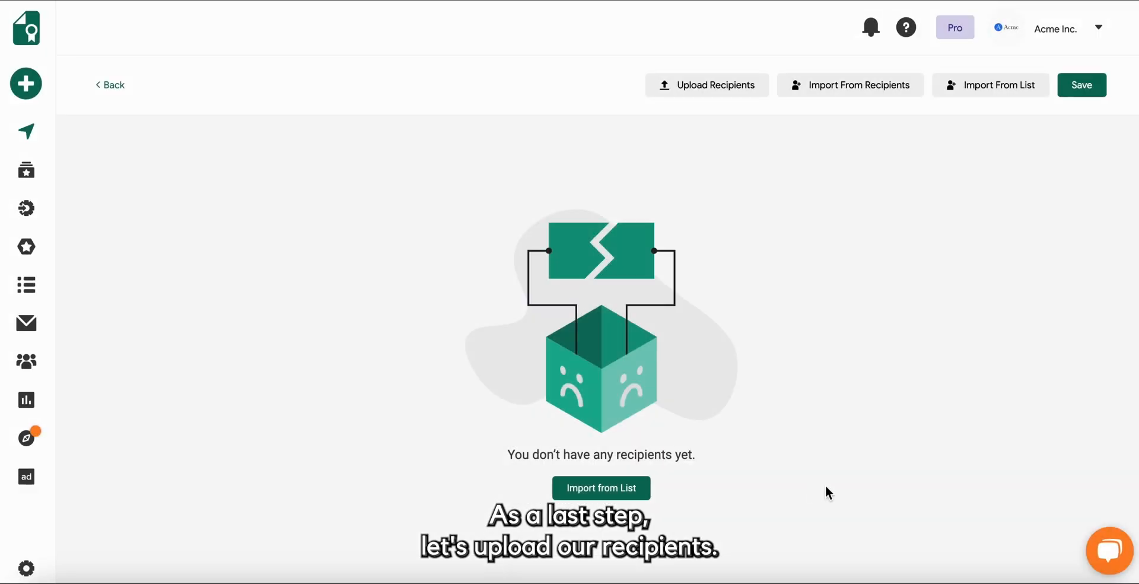
{"action": "left_click", "coordinate": [706, 85]}
{"action": "type", "text": "sam"}
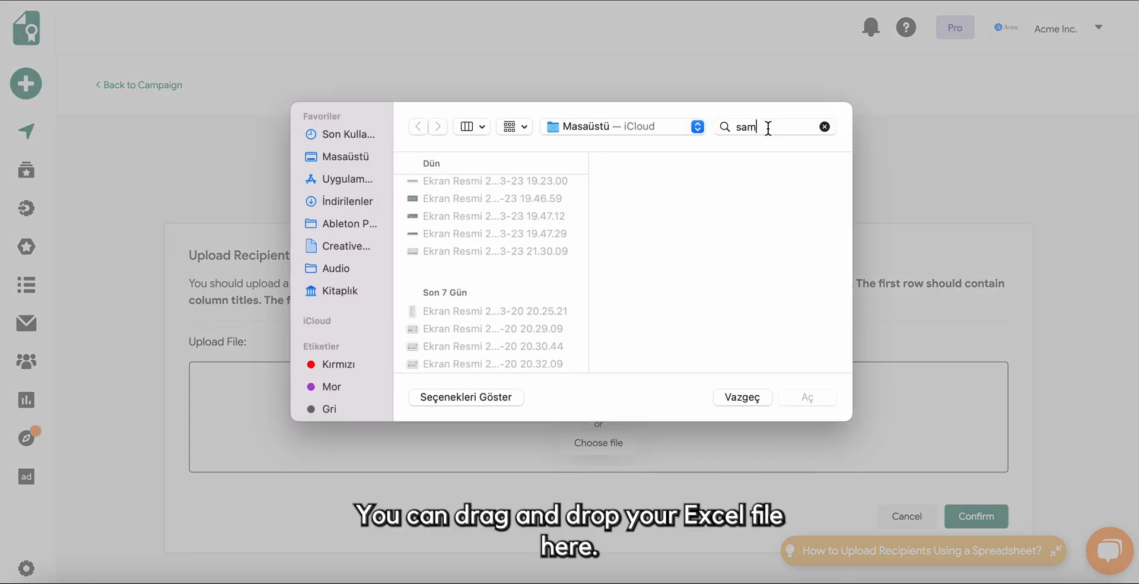
{"action": "left_click", "coordinate": [806, 397]}
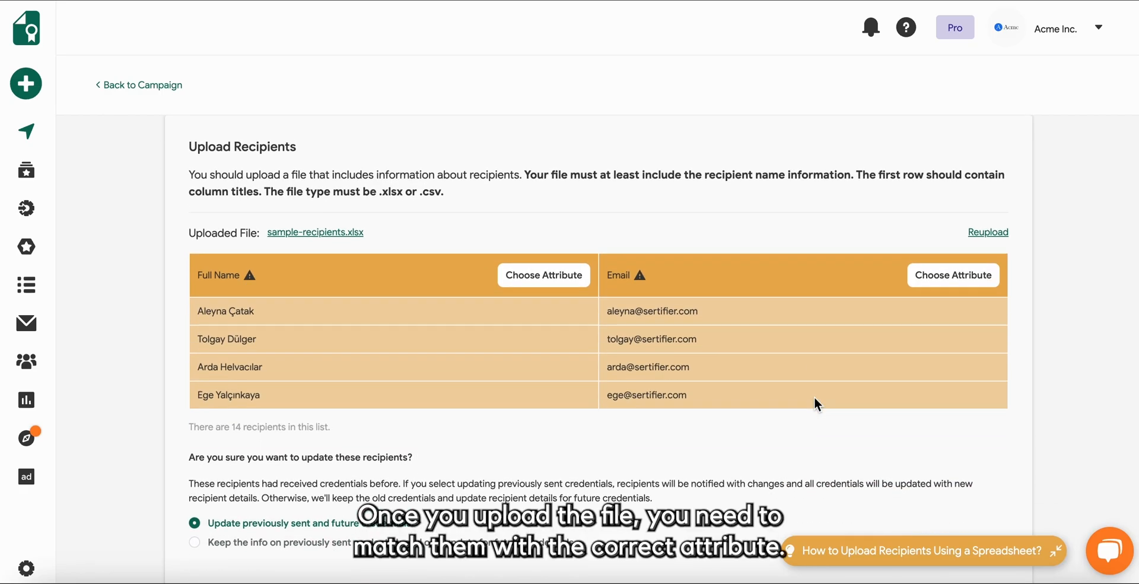
Map the spreadsheet columns to Full Name and E-mail and confirm the 14 recipients.
{"action": "left_click", "coordinate": [544, 275]}
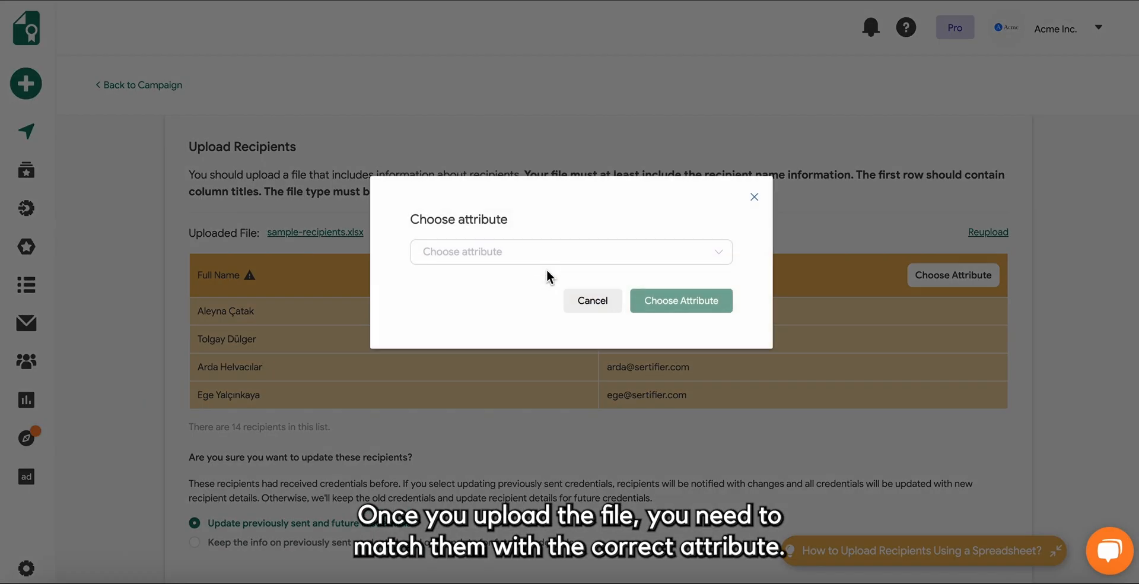
{"action": "left_click", "coordinate": [680, 299]}
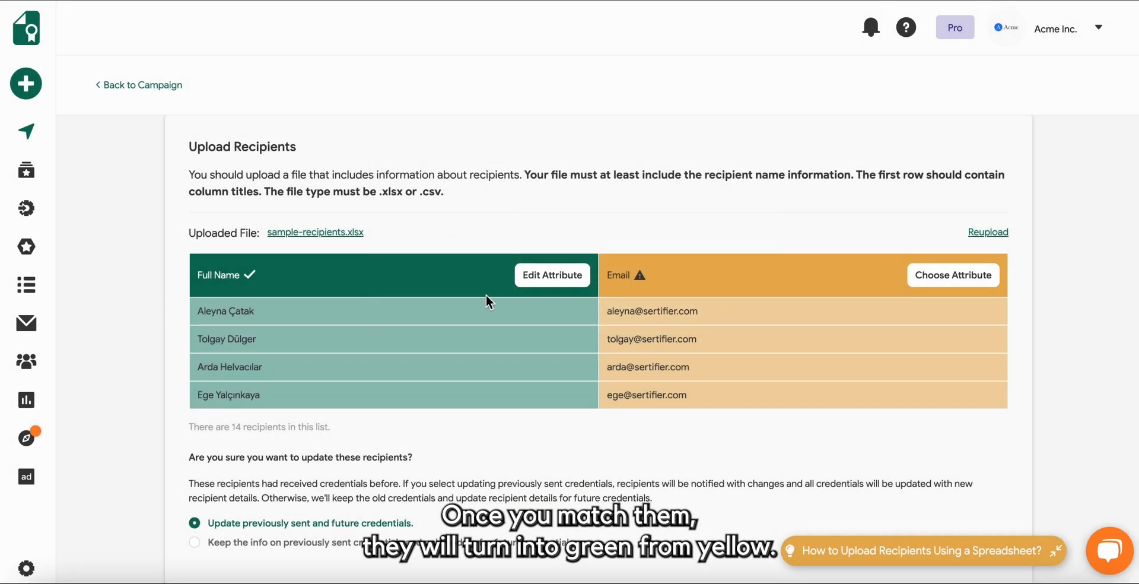
{"action": "left_click", "coordinate": [952, 275]}
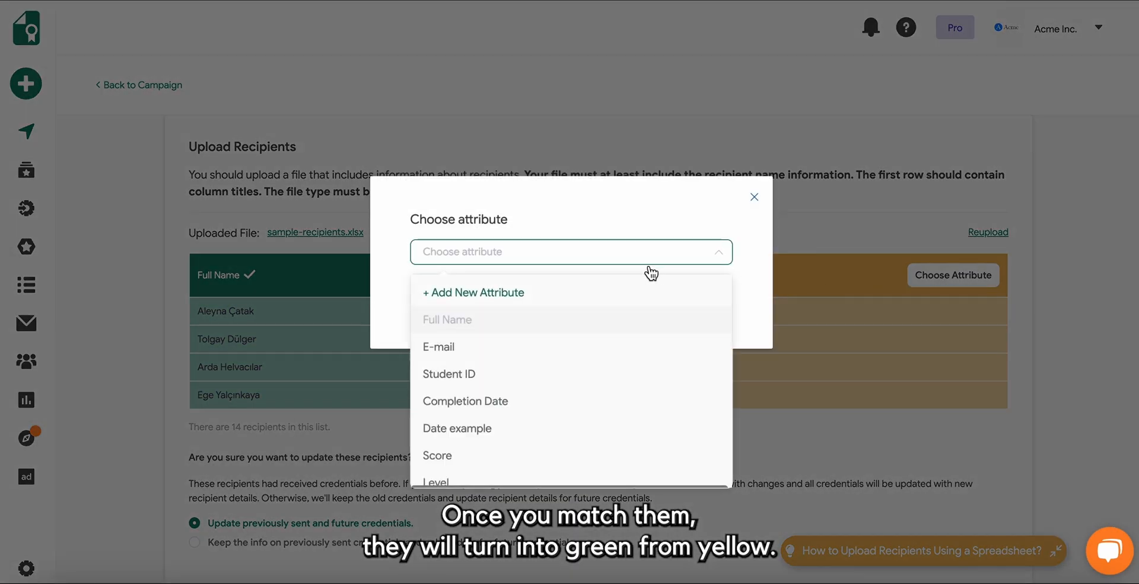
{"action": "left_click", "coordinate": [438, 346]}
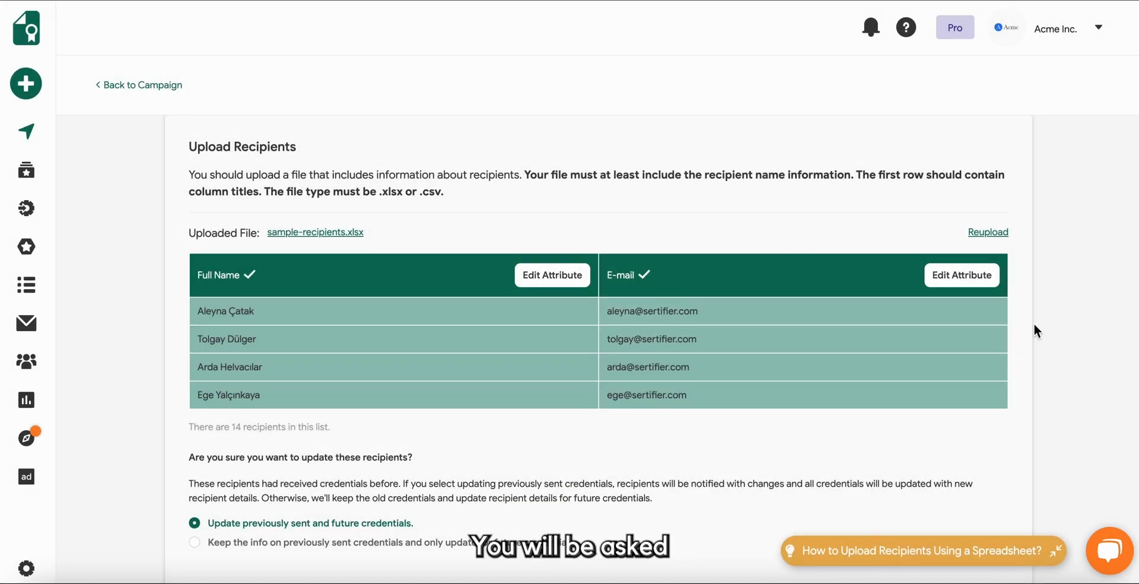
{"action": "scroll", "scroll_direction": "down", "scroll_amount": 3}
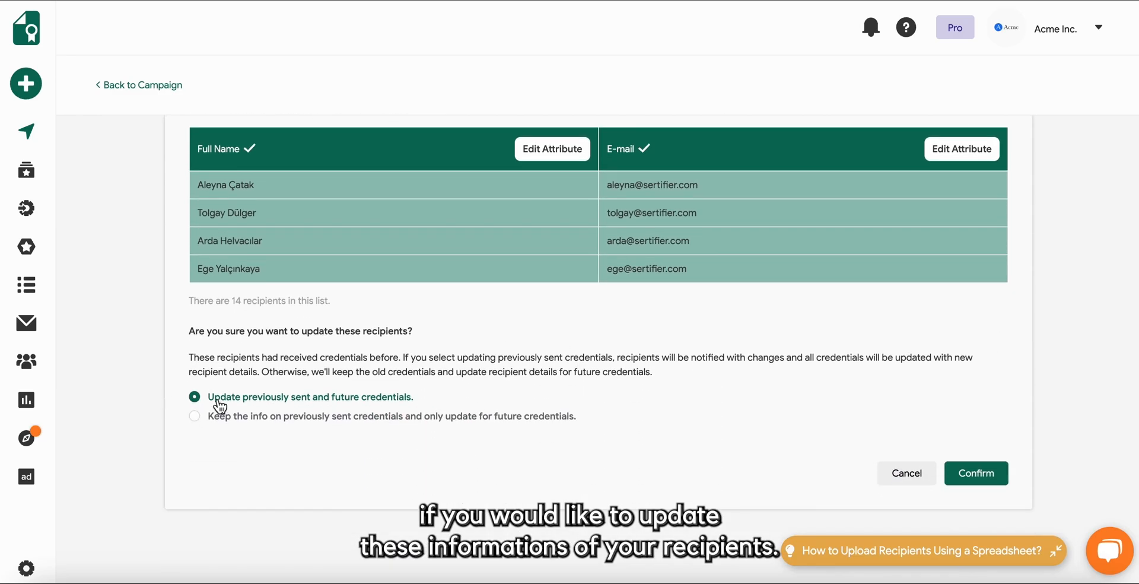
{"action": "mouse_move", "coordinate": [250, 426]}
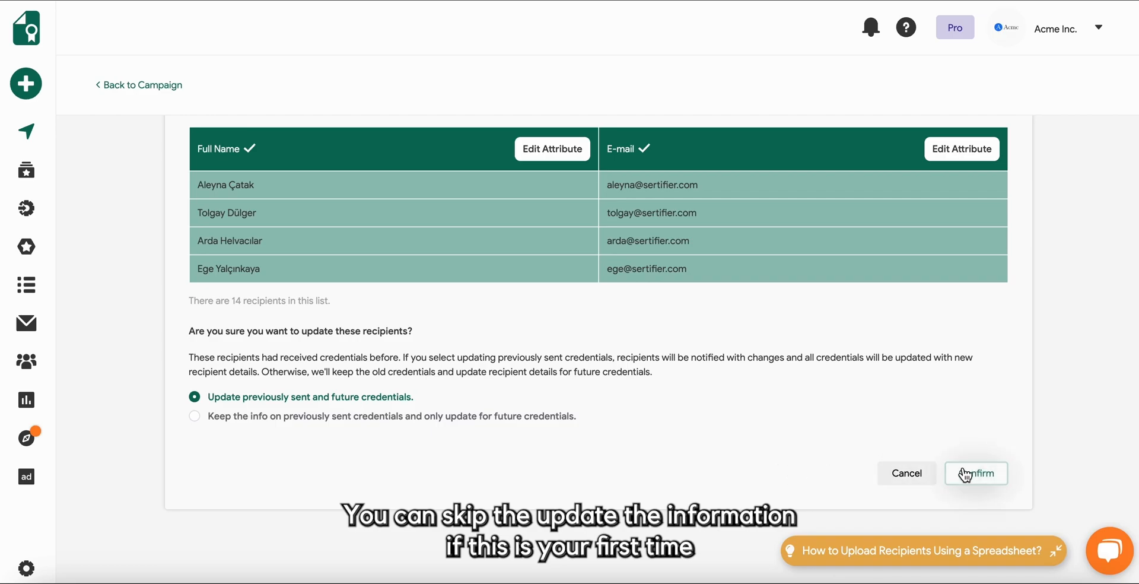
{"action": "left_click", "coordinate": [975, 473]}
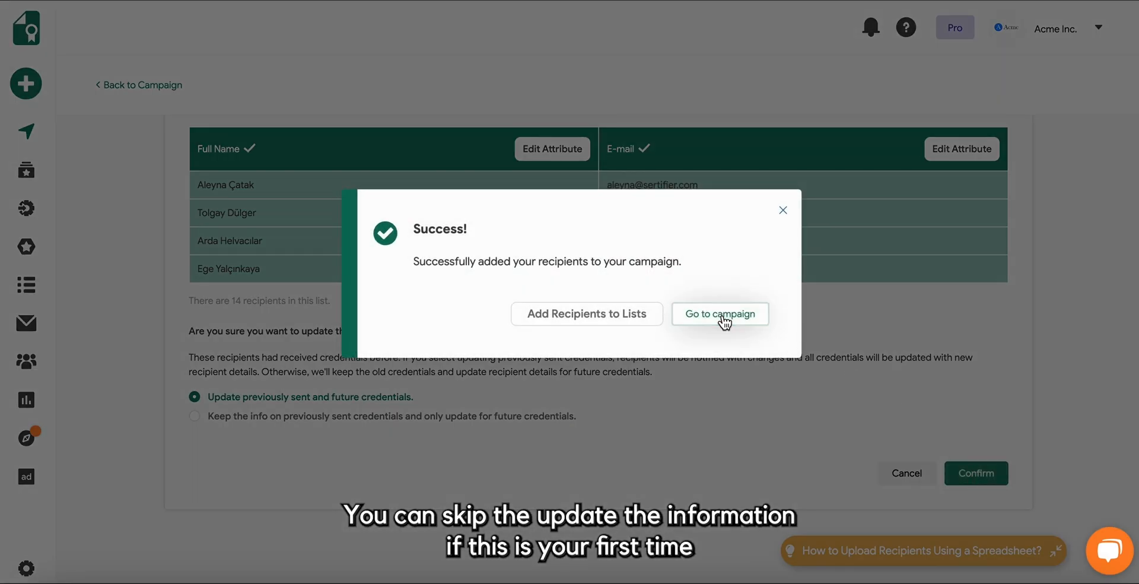
{"action": "left_click", "coordinate": [719, 312]}
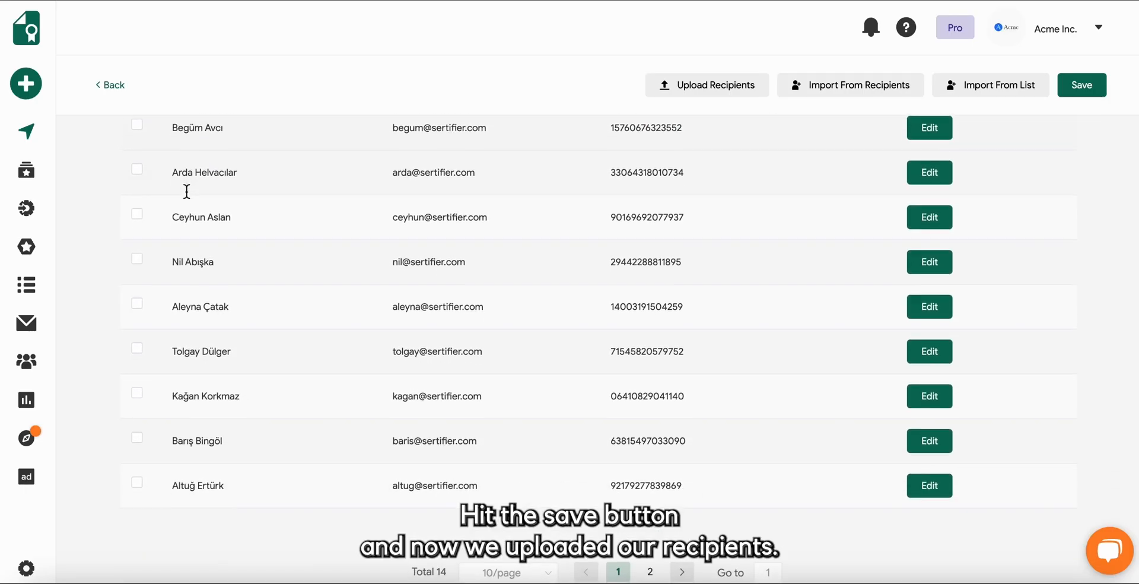
{"action": "left_click", "coordinate": [1080, 84]}
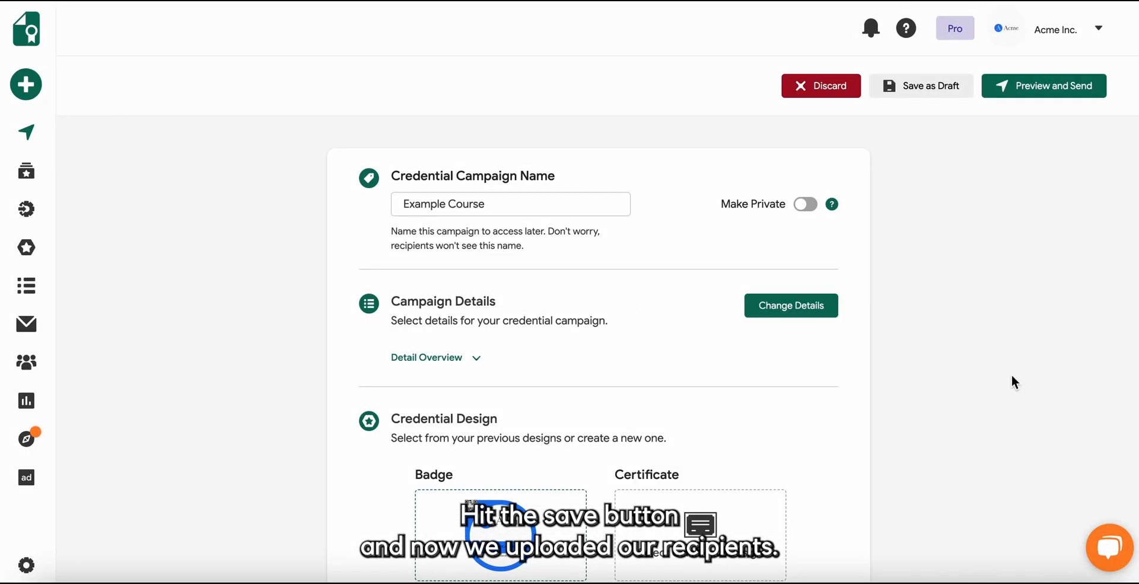
{"action": "scroll", "scroll_direction": "down", "scroll_amount": 3}
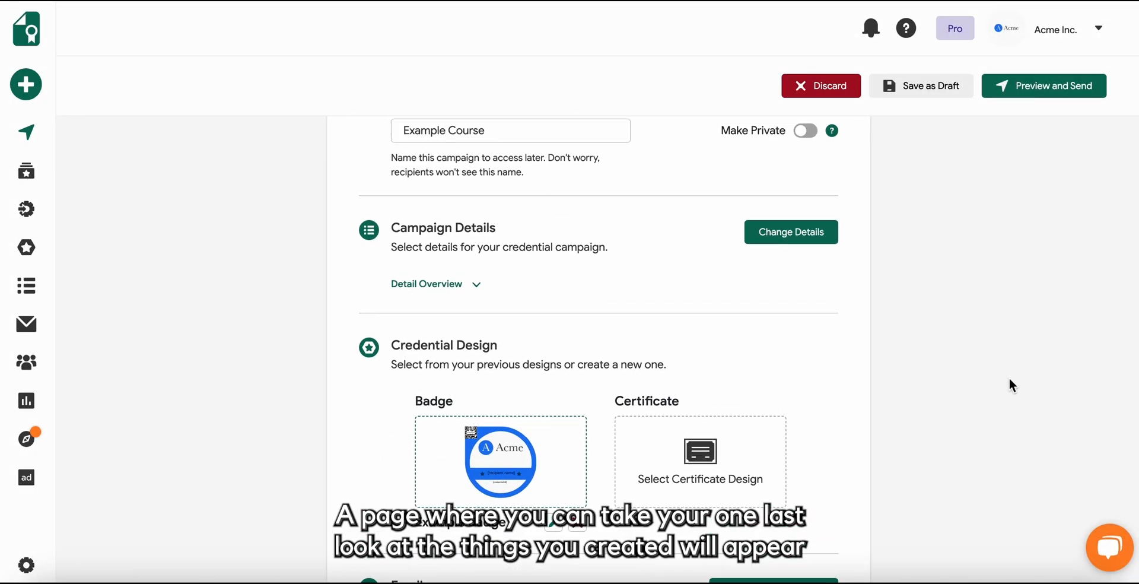
{"action": "left_click", "coordinate": [1043, 86]}
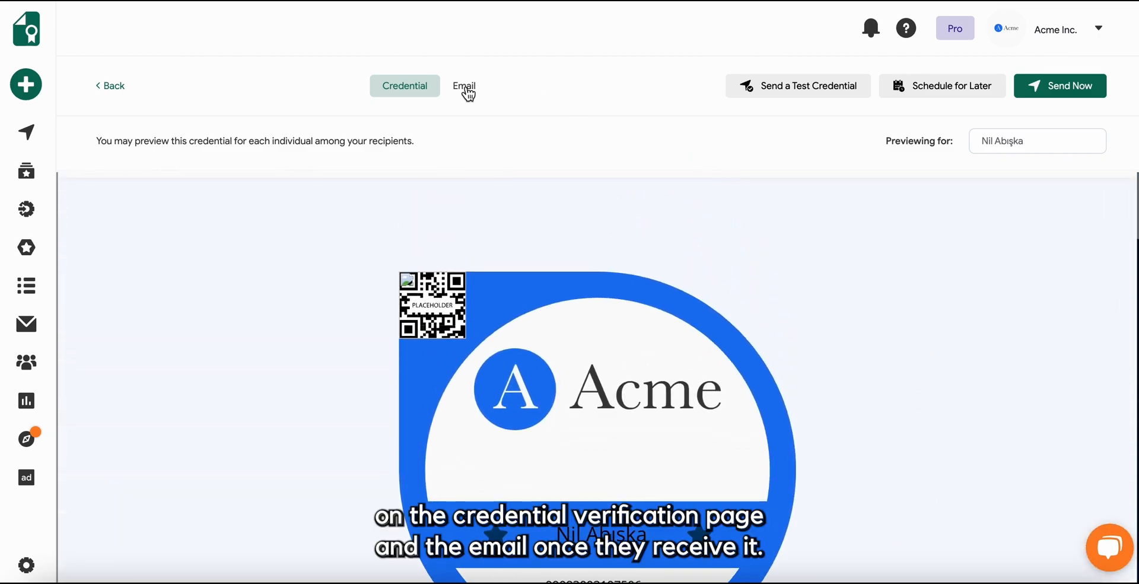
Preview the email, dismiss test-send and scheduling options, and send the campaign now.
{"action": "left_click", "coordinate": [463, 85]}
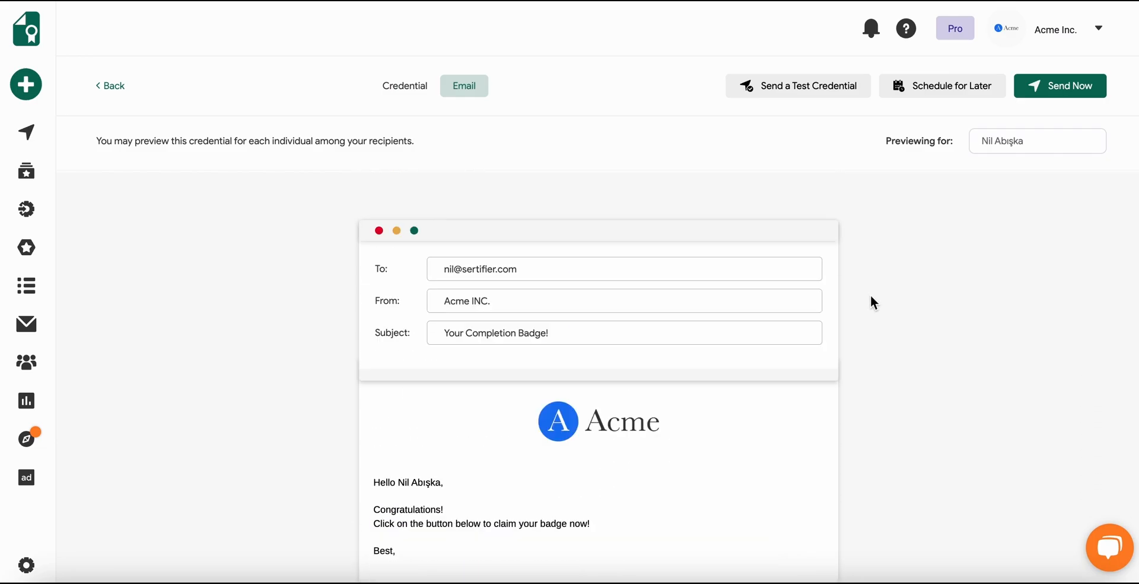
{"action": "left_click", "coordinate": [797, 85]}
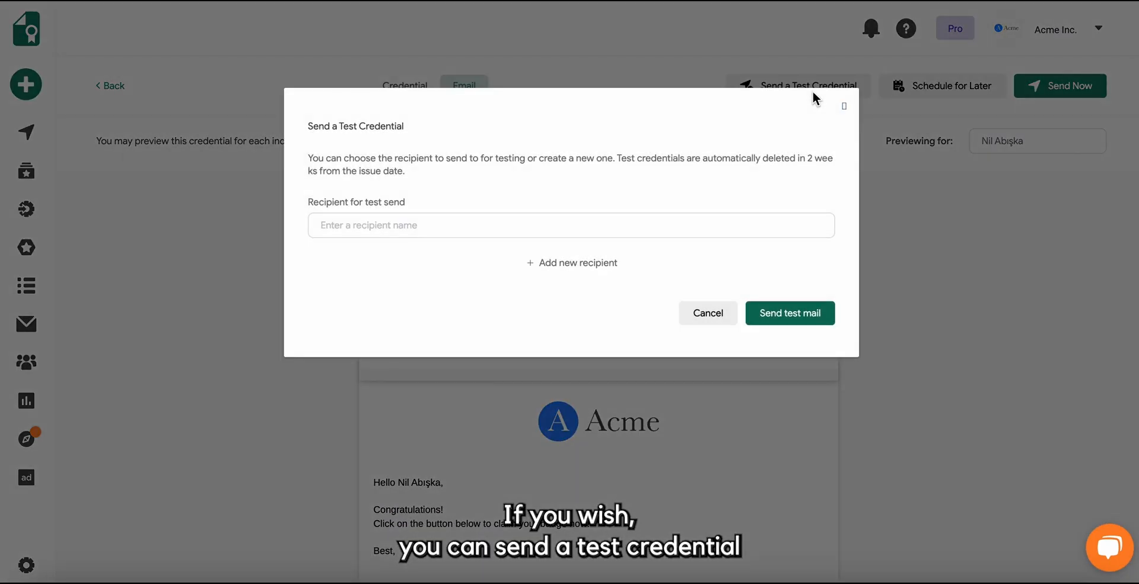
{"action": "left_click", "coordinate": [570, 224]}
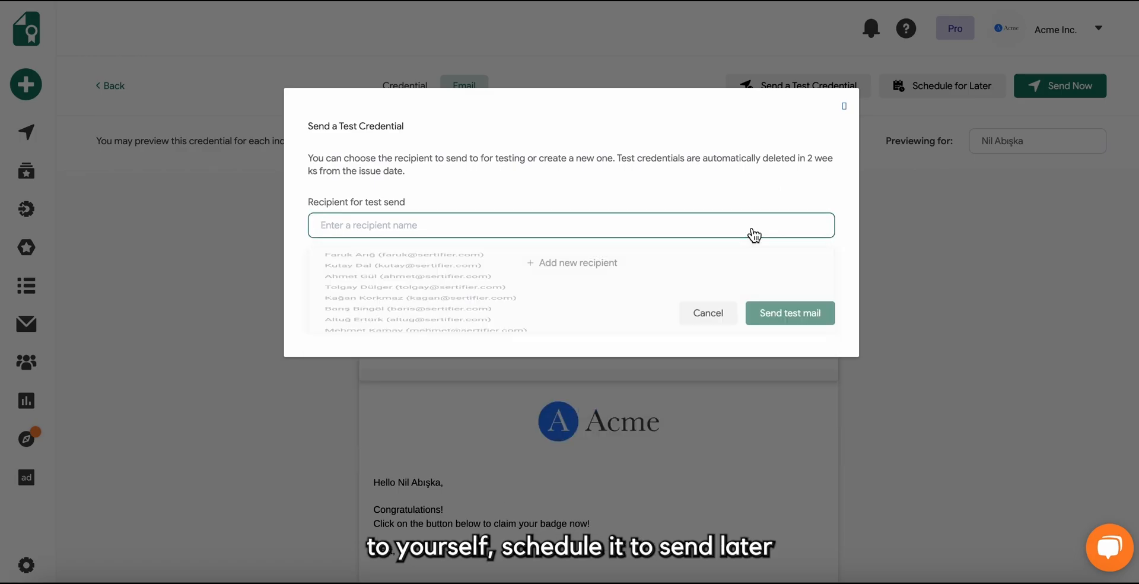
{"action": "left_click", "coordinate": [949, 85]}
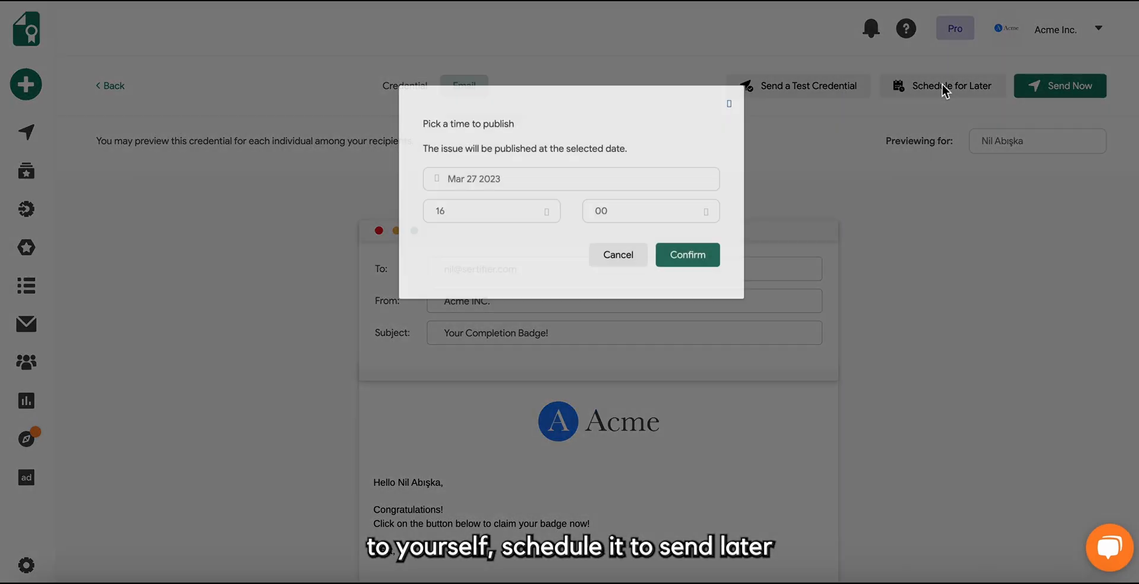
{"action": "left_click", "coordinate": [571, 179]}
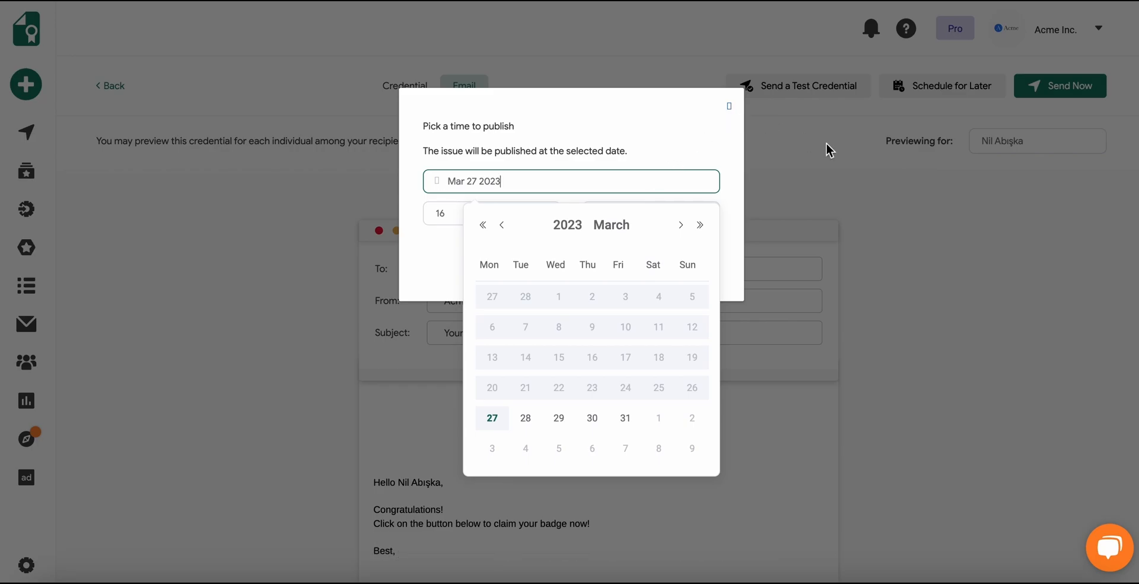
{"action": "left_click", "coordinate": [728, 106]}
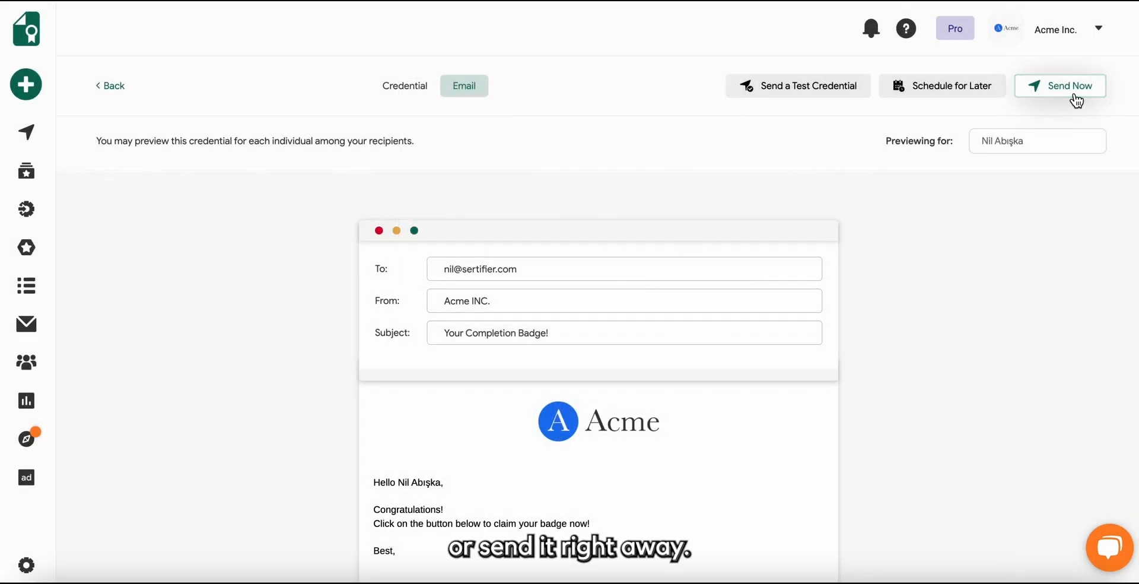
{"action": "left_click", "coordinate": [1059, 85]}
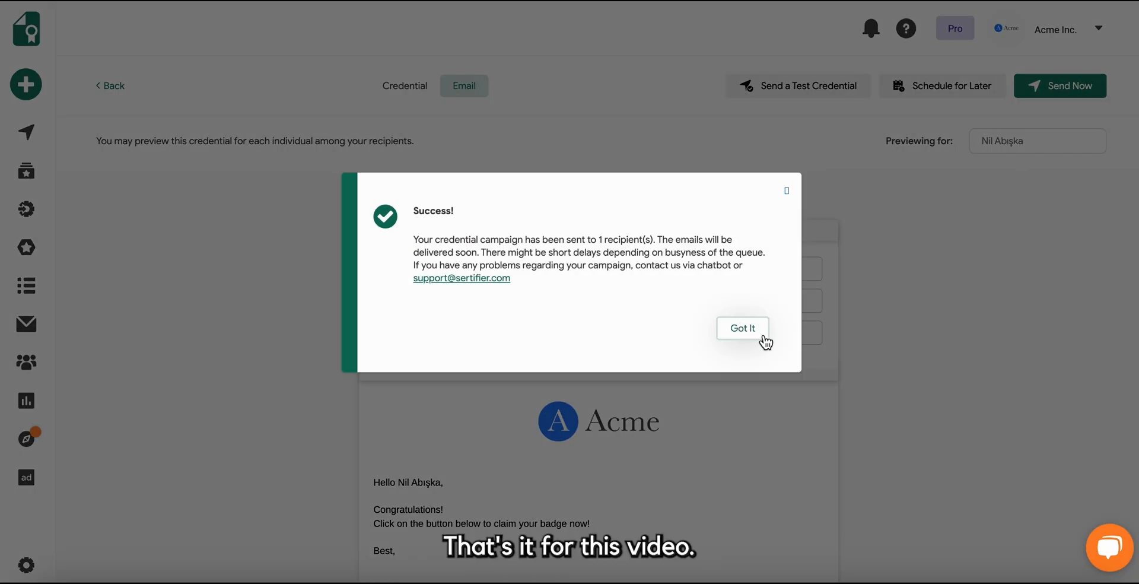